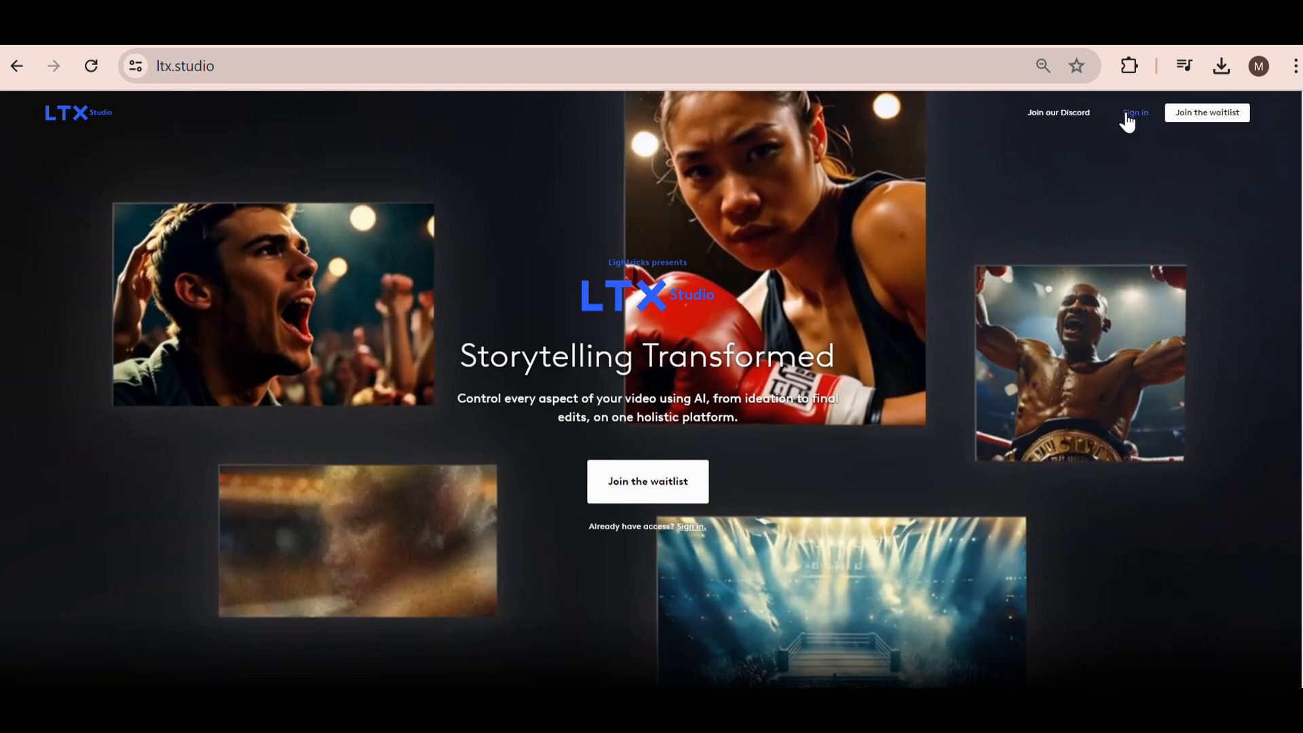
Sign in from the ltx.studio landing page to reach the home dashboard
click(1136, 112)
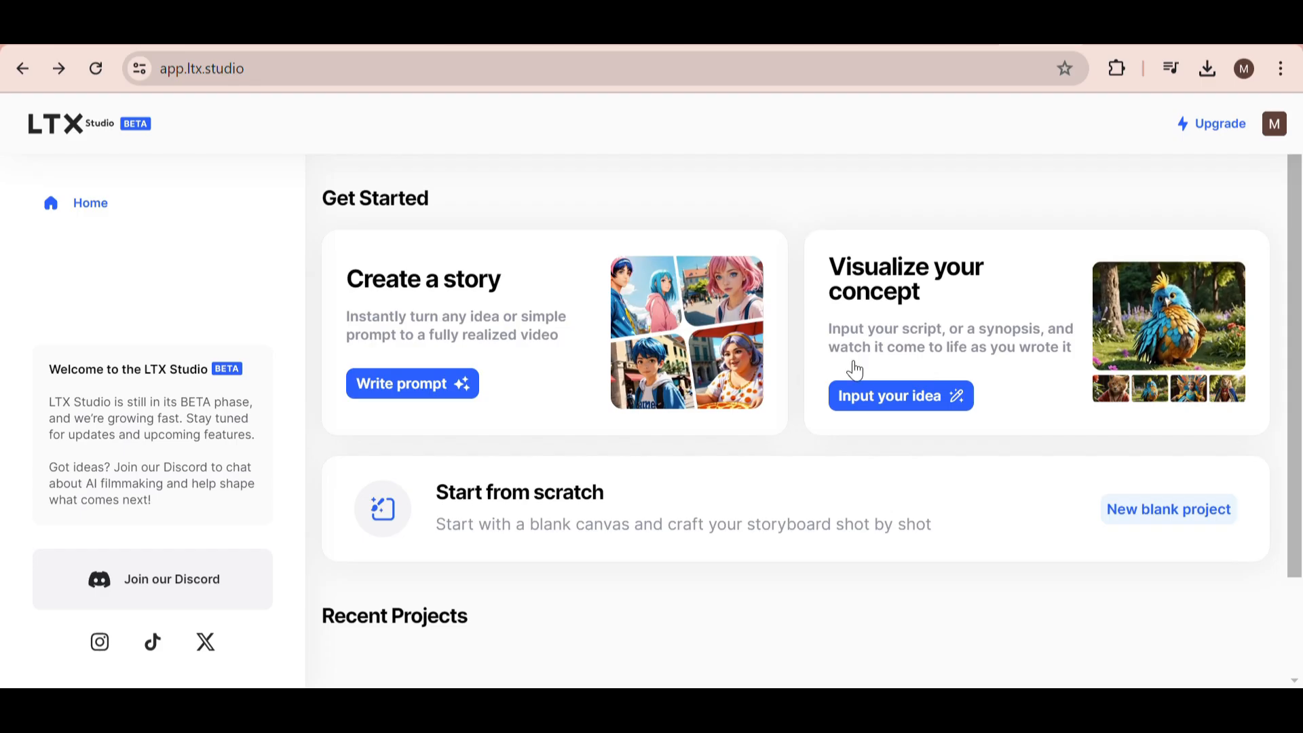
mouse_move(408, 391)
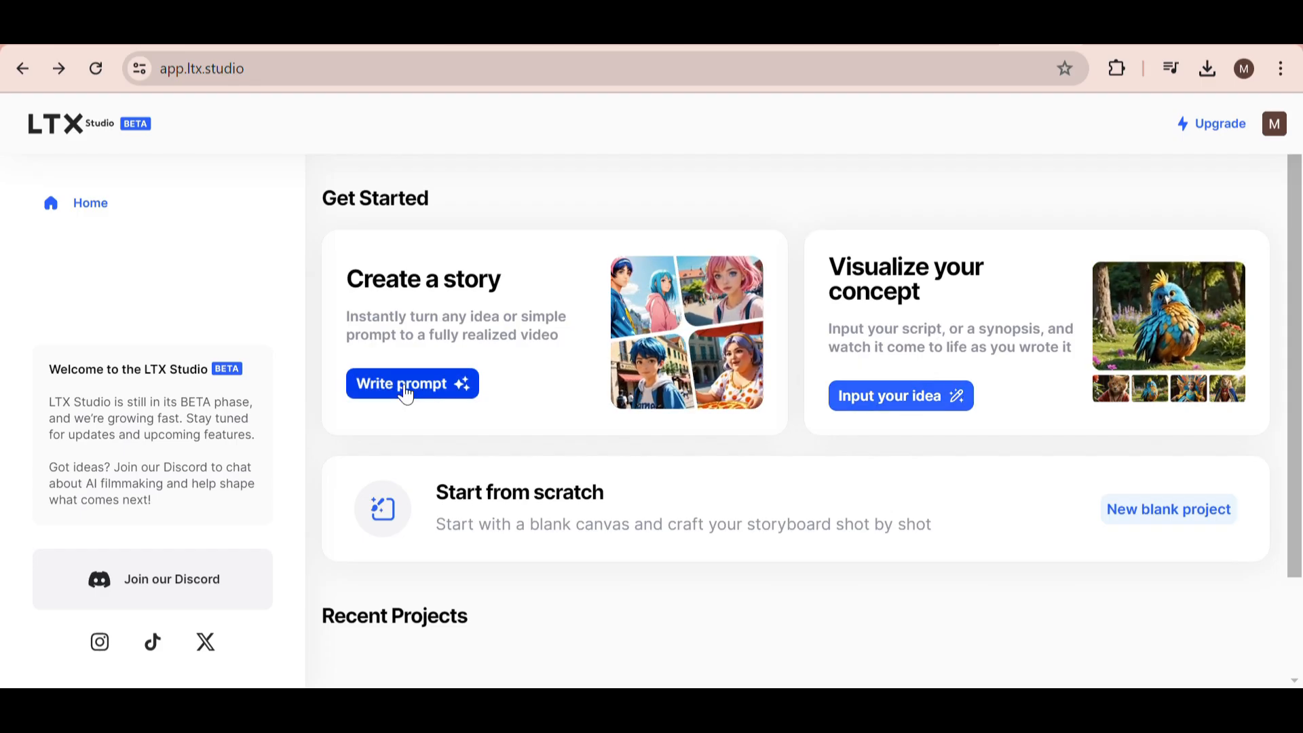
Start a written-prompt story and fill the synopsis with the 'Whispering Sands' desert explorer idea
click(411, 383)
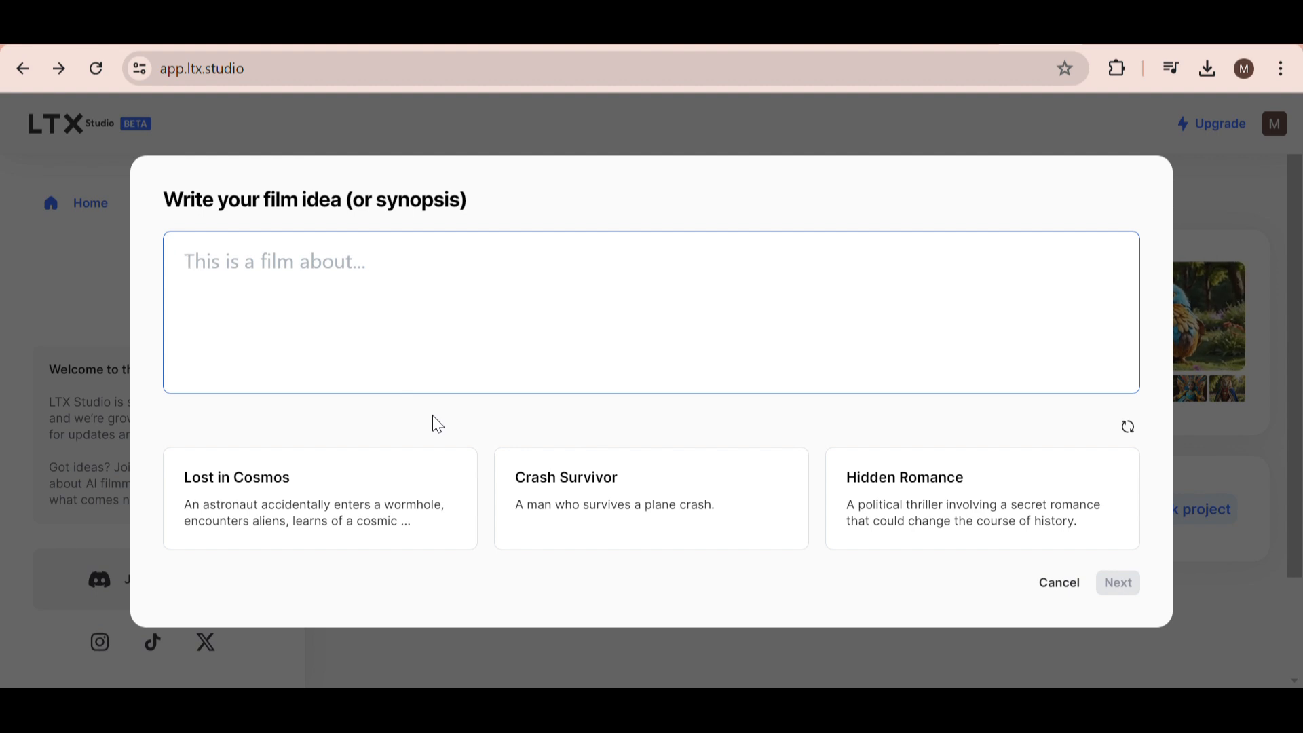
mouse_move(570, 427)
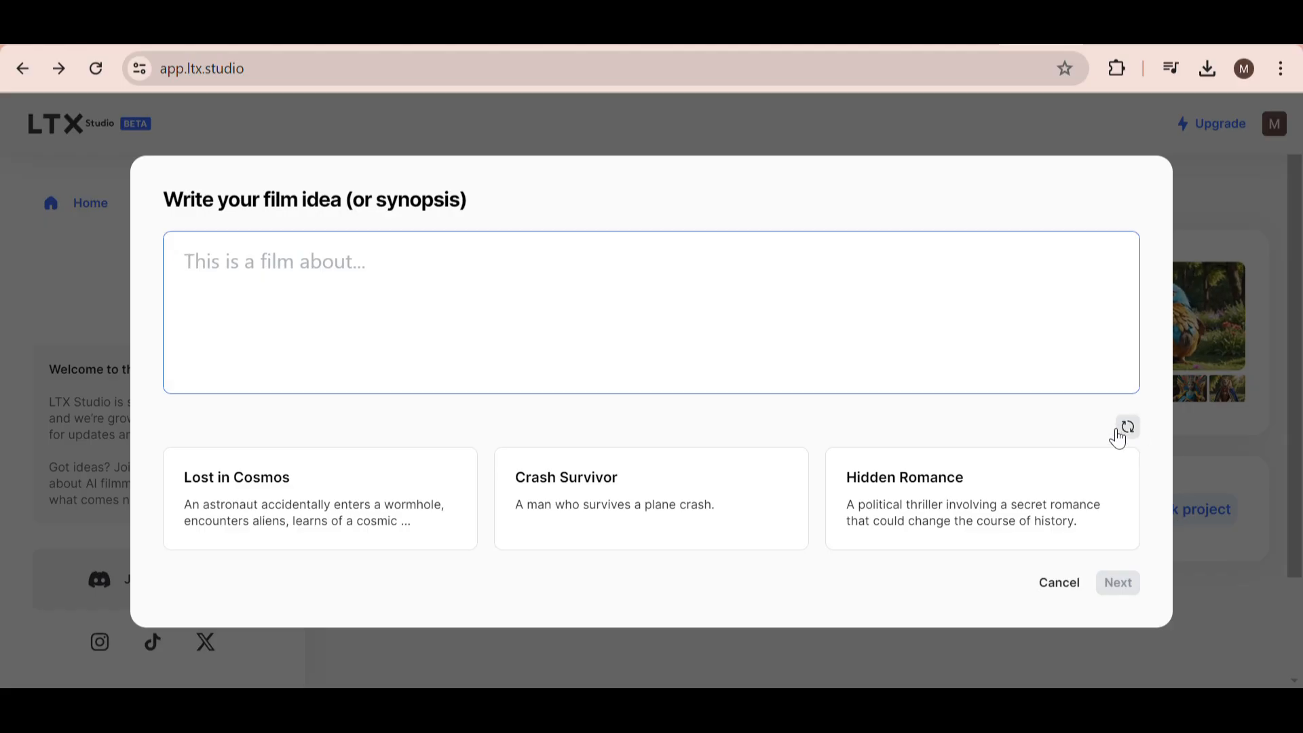
click(1127, 426)
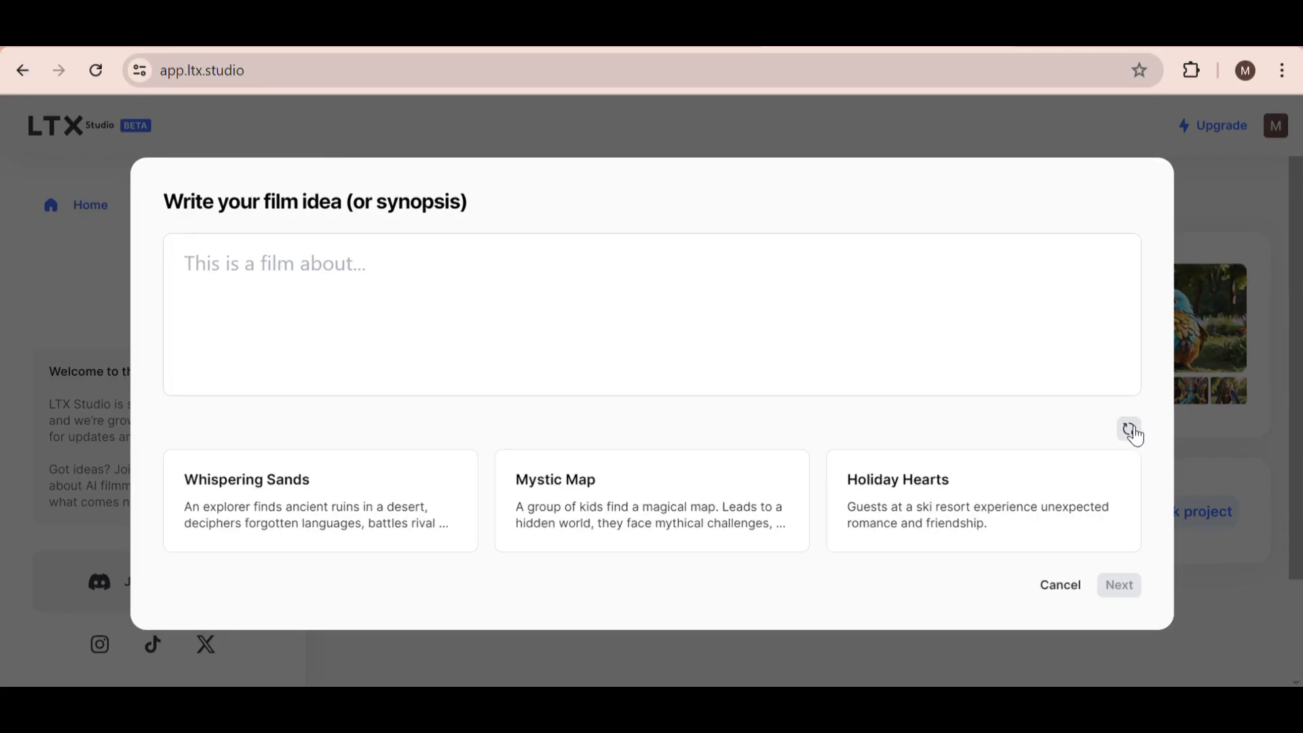
mouse_move(538, 100)
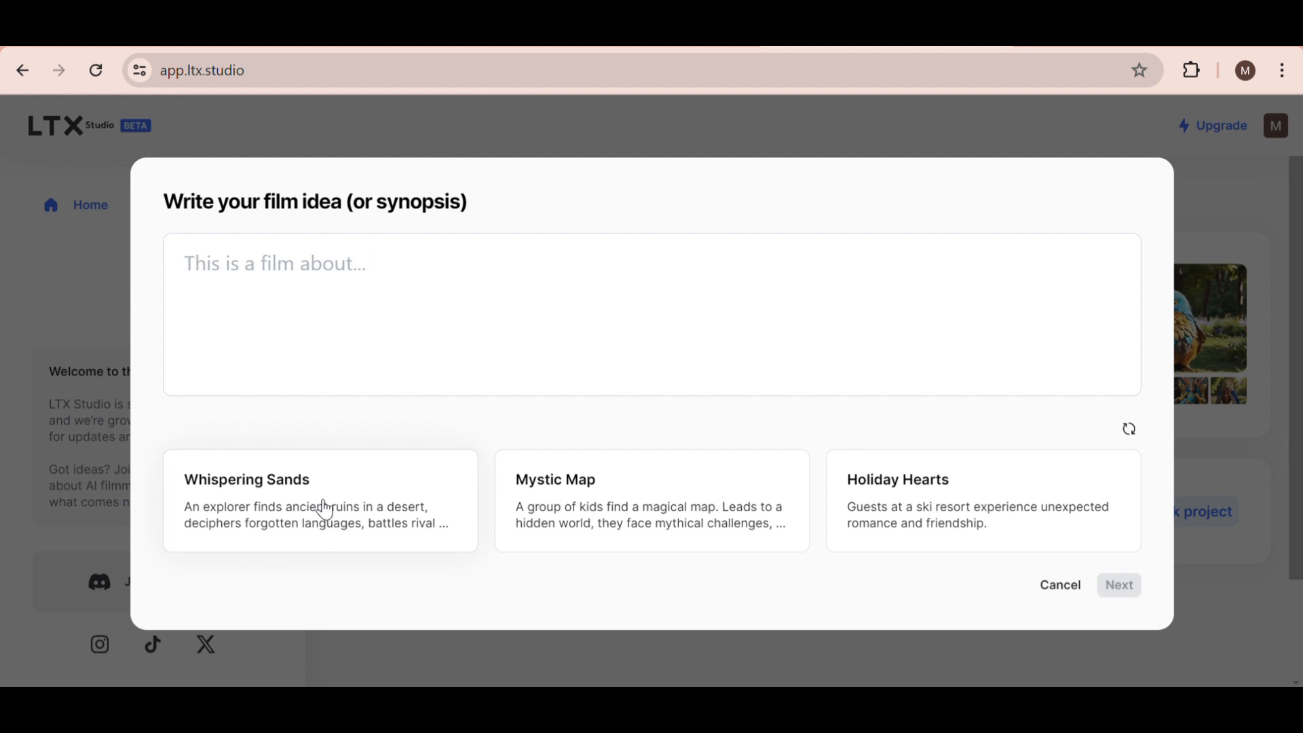
click(313, 499)
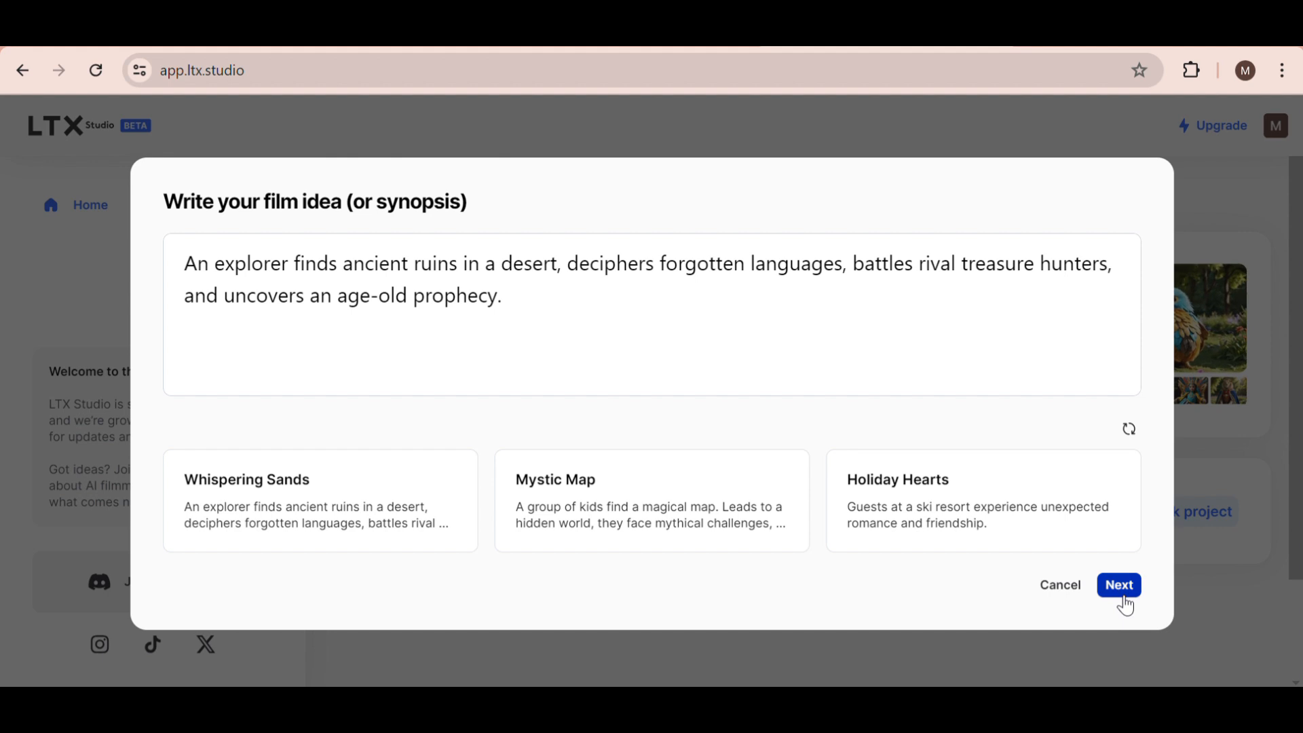
Generate the project, keep the Cinematic video style, and review Lara and Victor's cast cards
click(1118, 586)
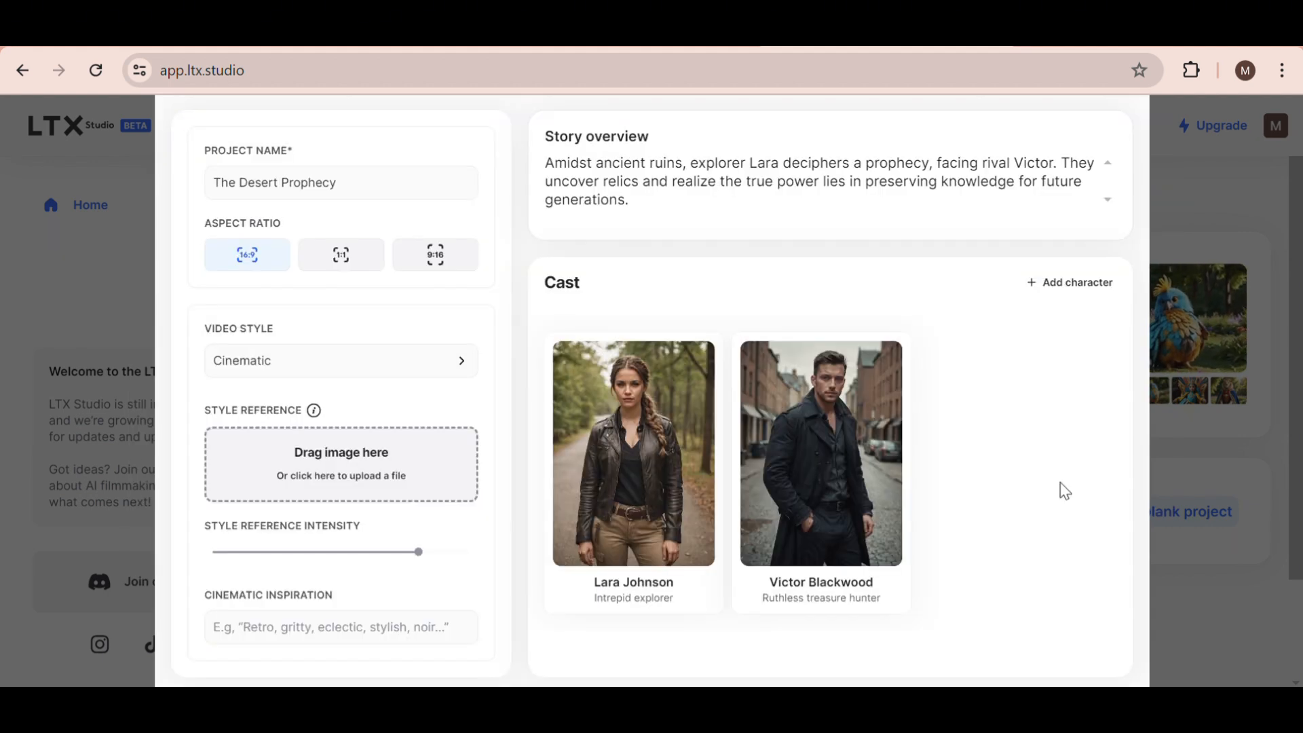
mouse_move(884, 290)
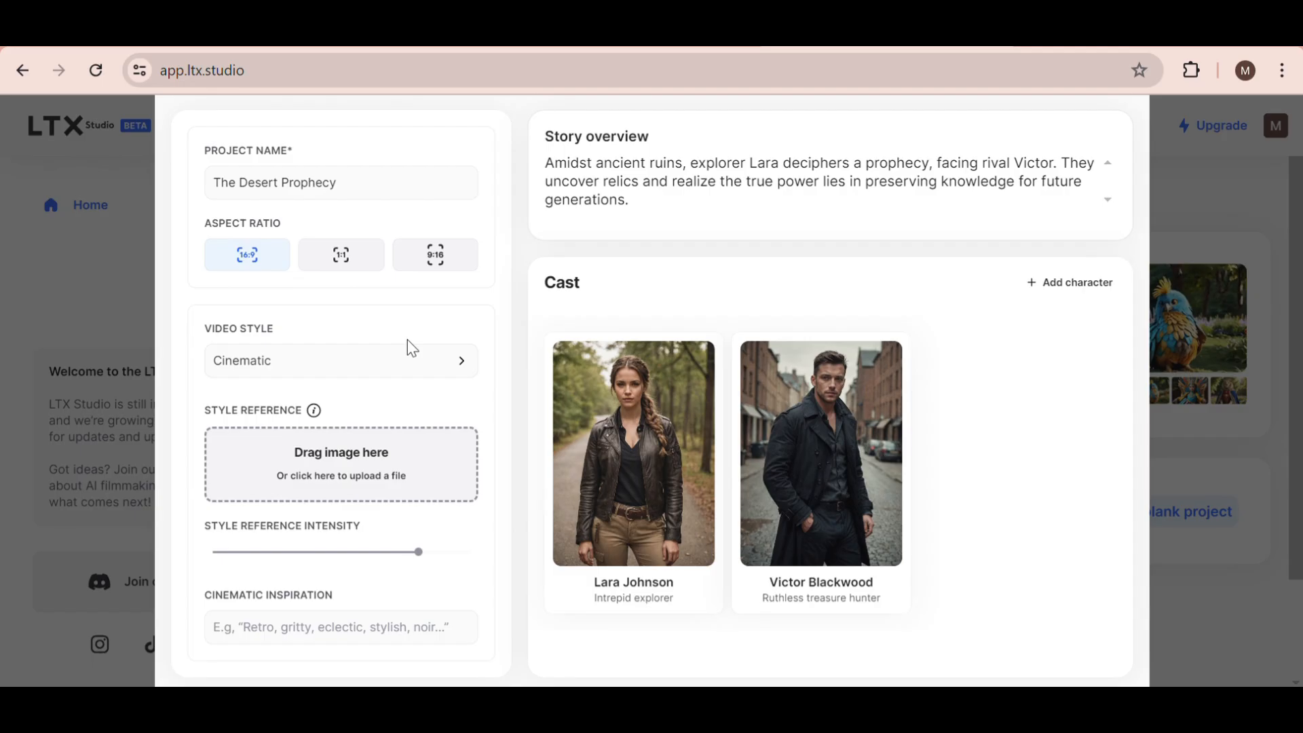
click(339, 360)
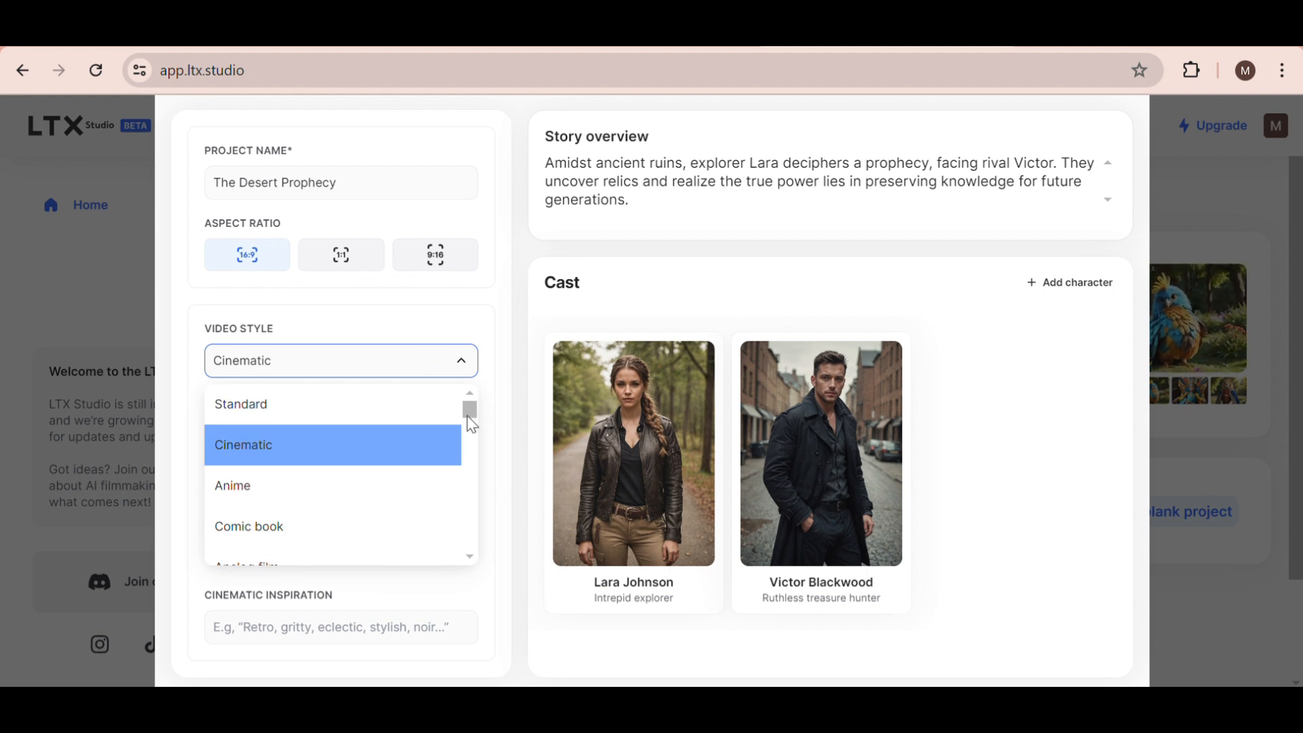
scroll(down, 3)
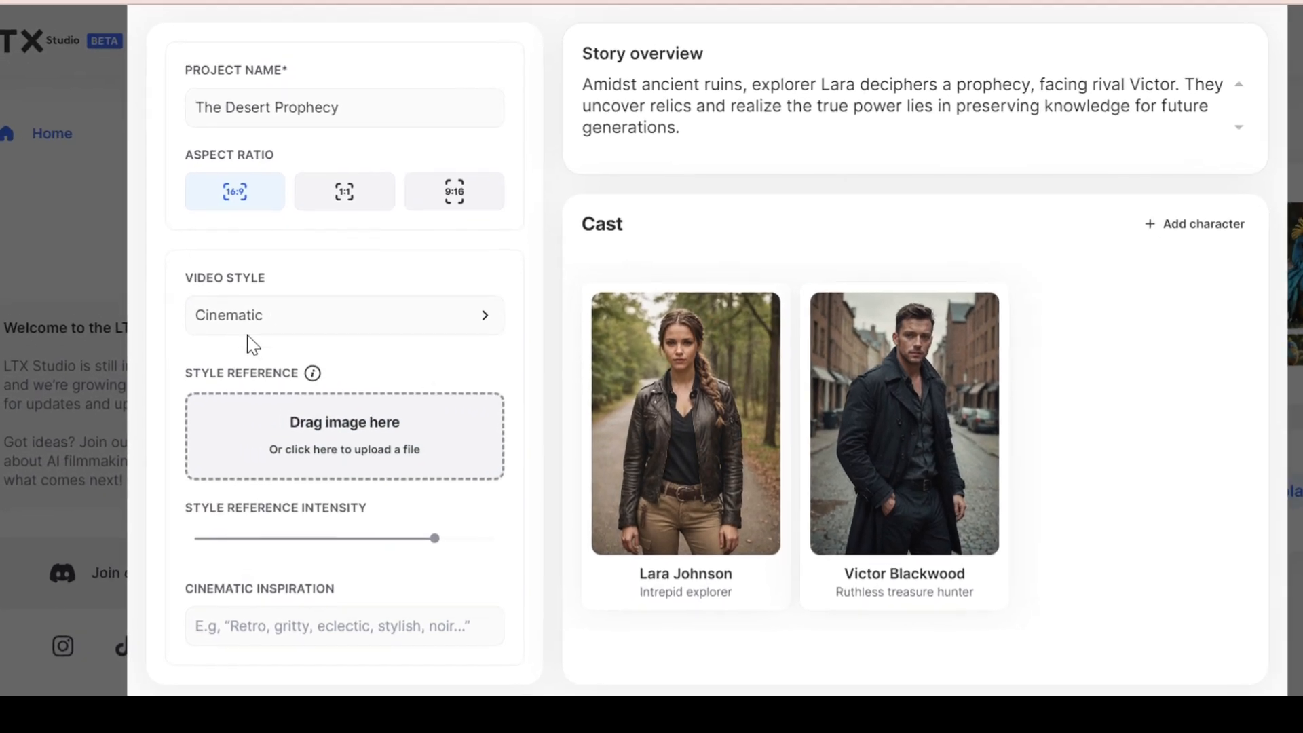
scroll(down, 3)
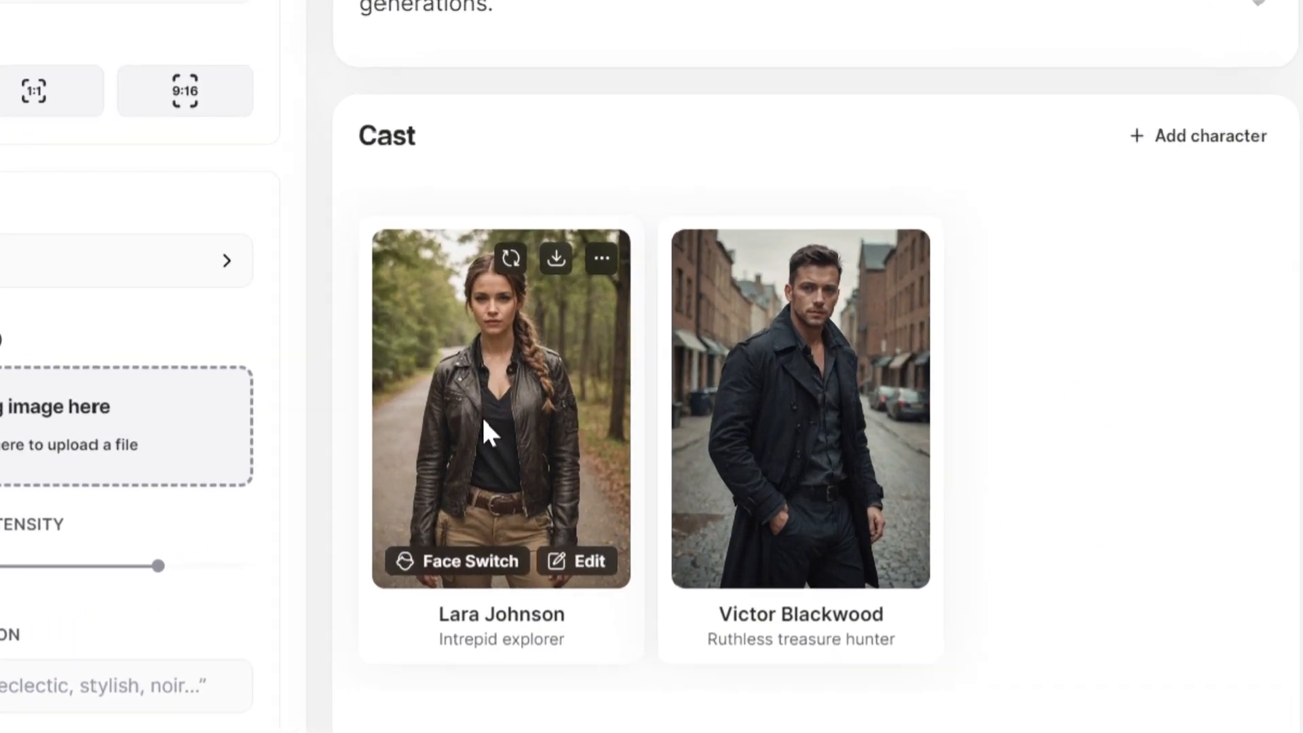
scroll(down, 3)
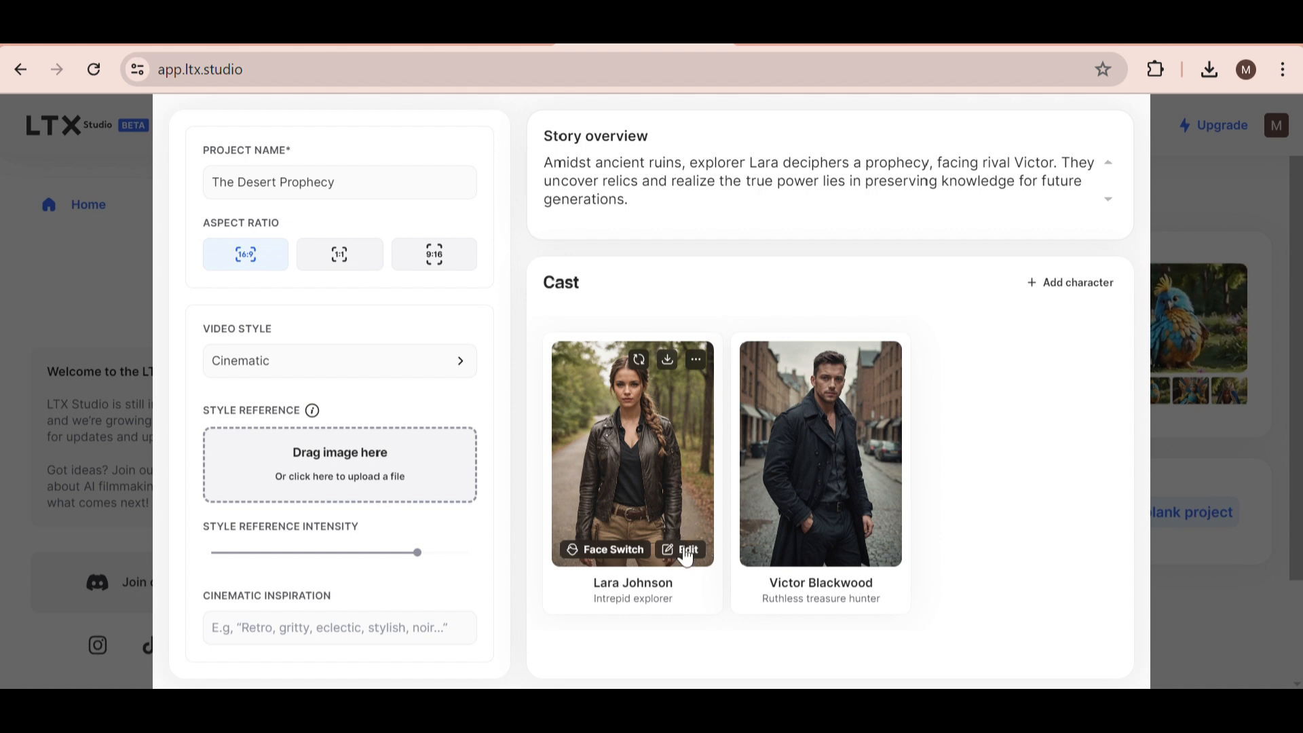
Rename the explorer to Sarah Johnson with red hair and the Mia voice, and apply
click(684, 550)
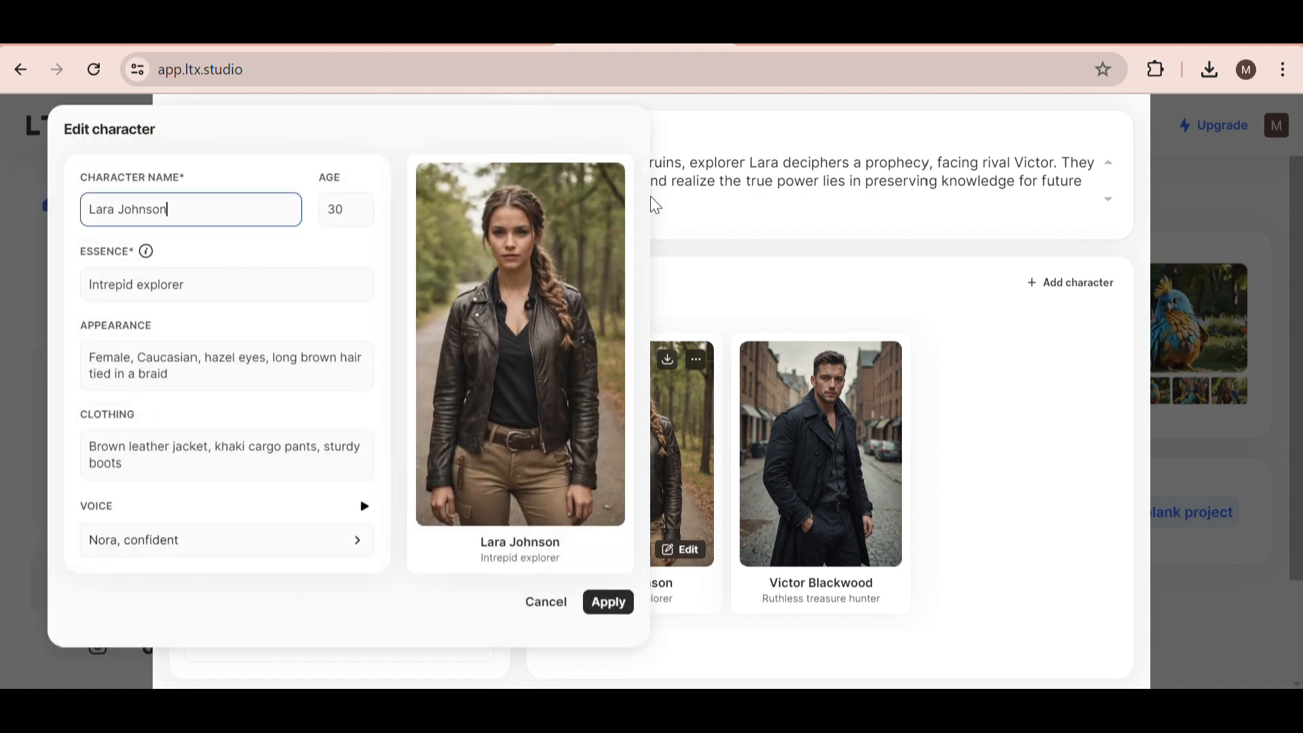
text(Sarah Johnson)
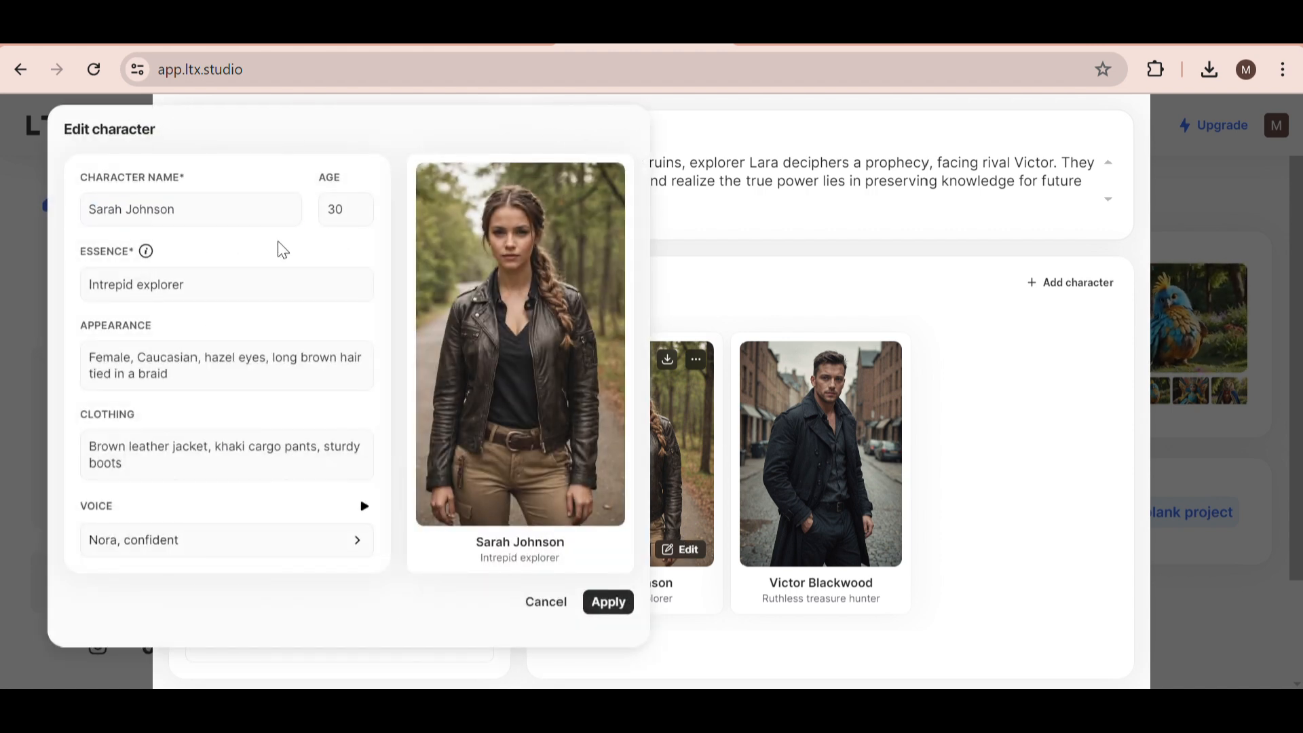
mouse_move(147, 251)
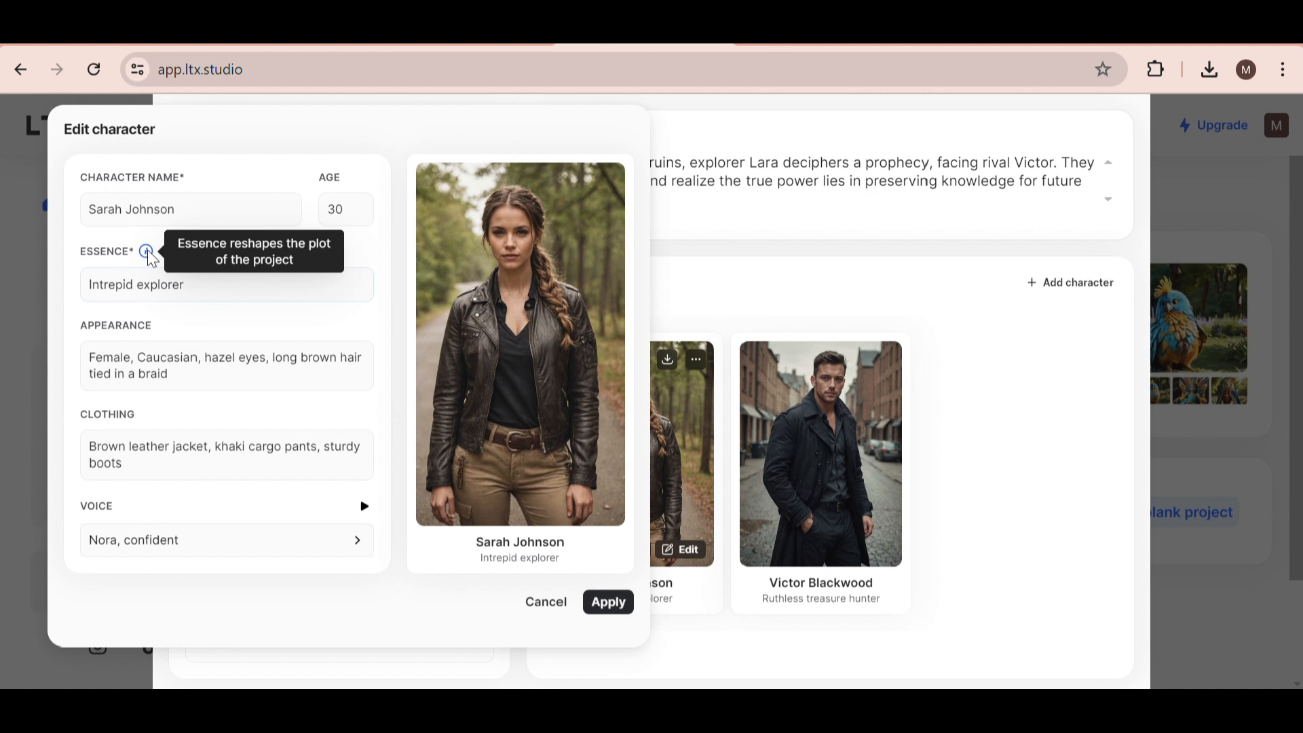
mouse_move(184, 322)
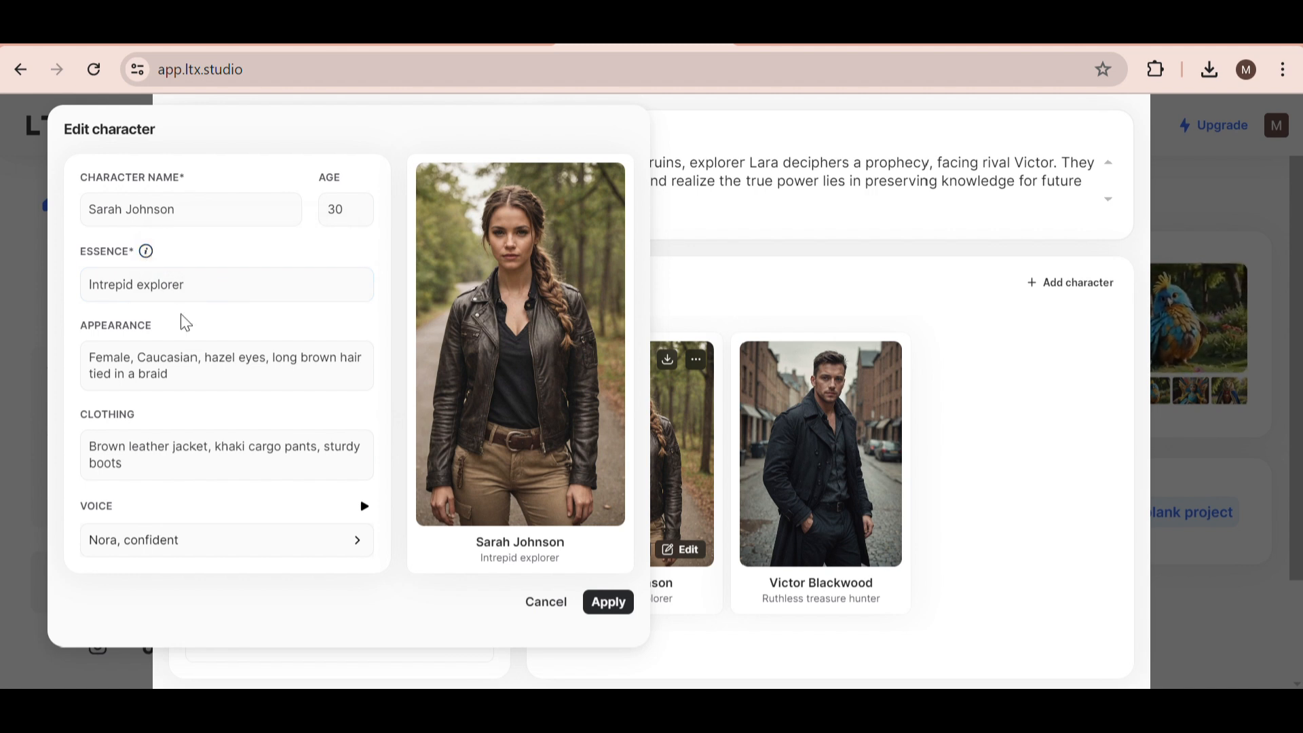
text(red)
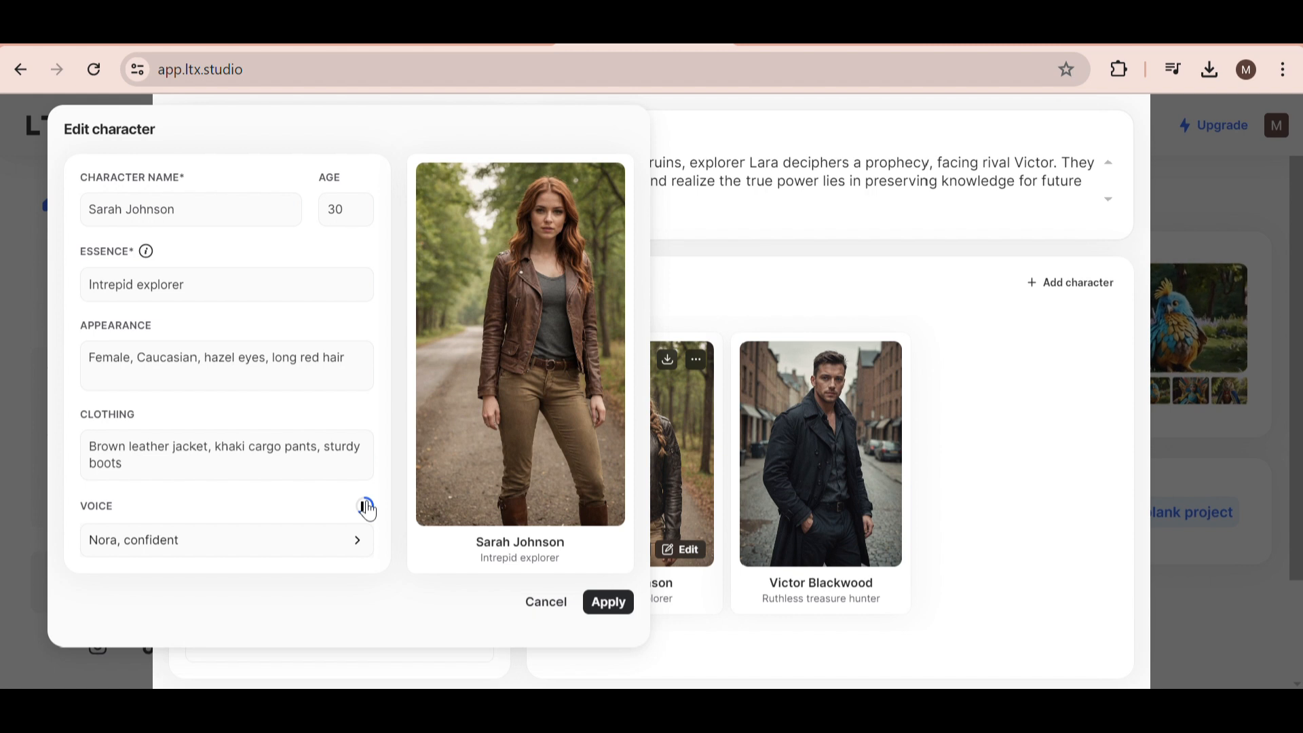
click(226, 540)
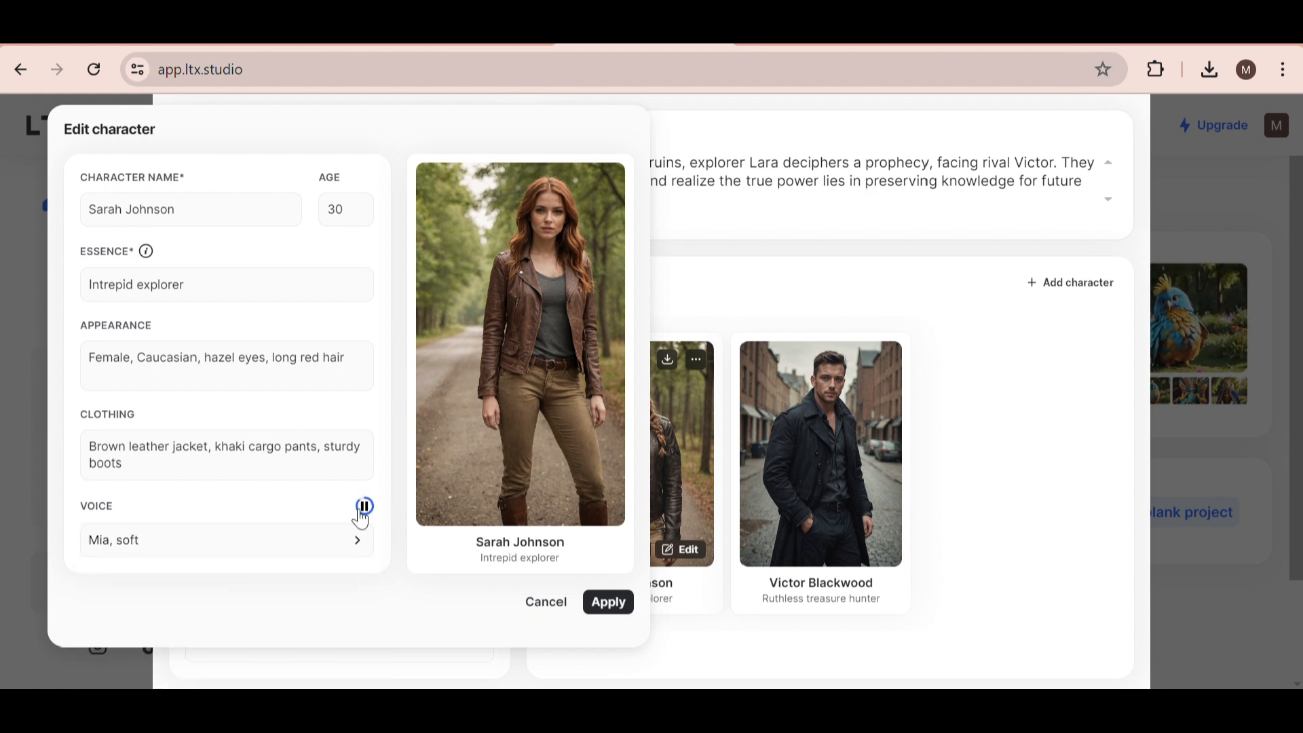
click(364, 507)
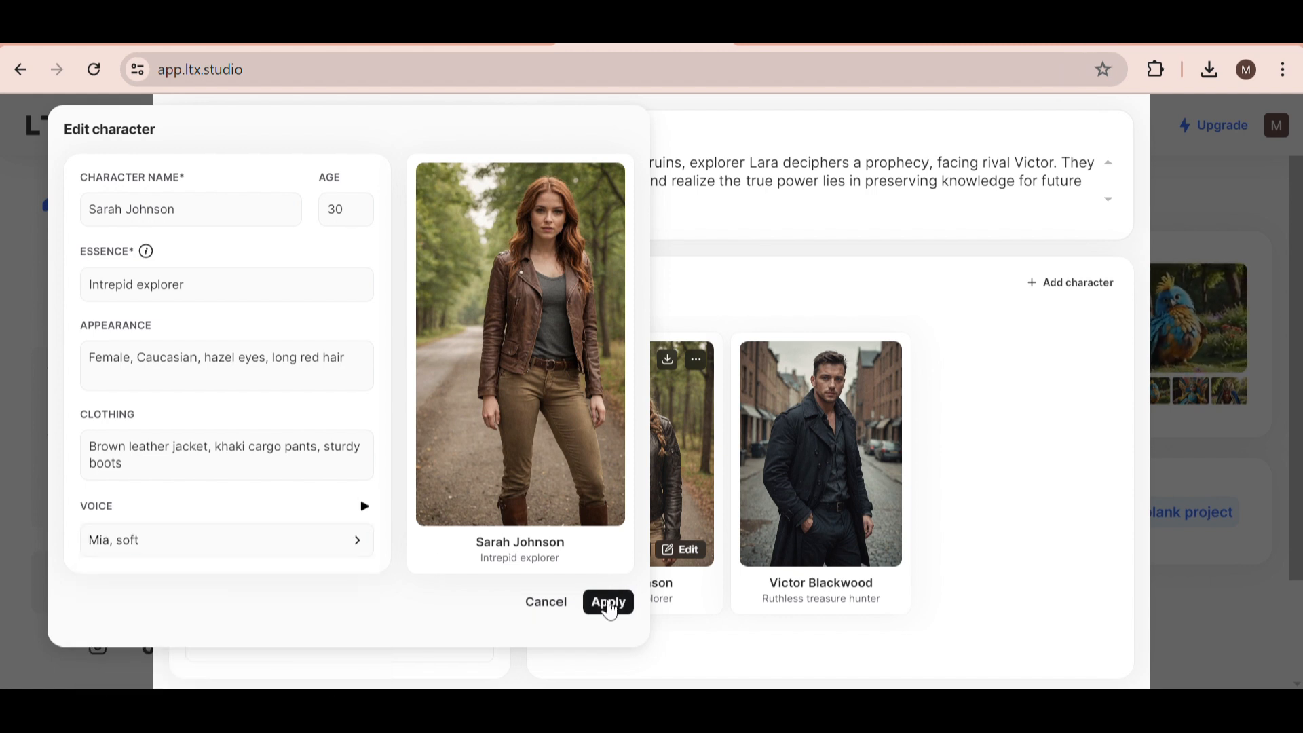
click(608, 602)
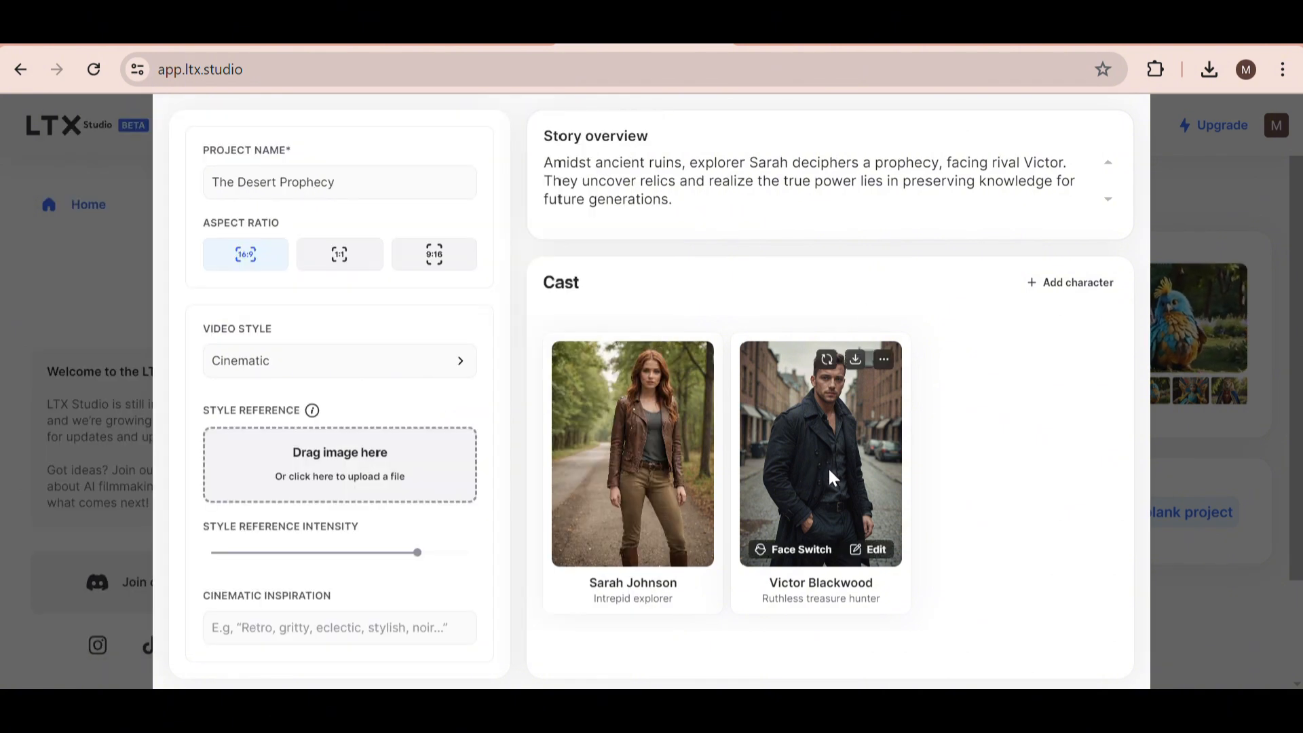
Give Victor Blackwood a brown trench coat and apply his character changes
click(870, 550)
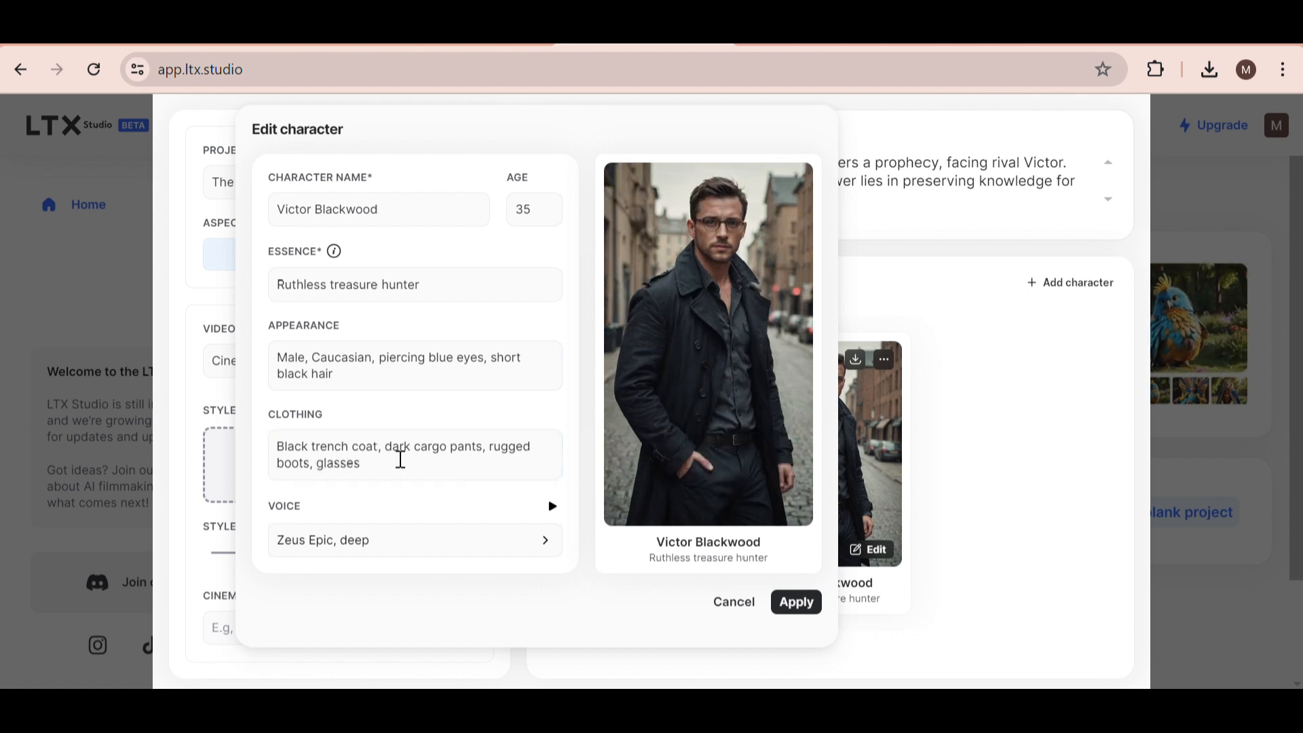
text(brown)
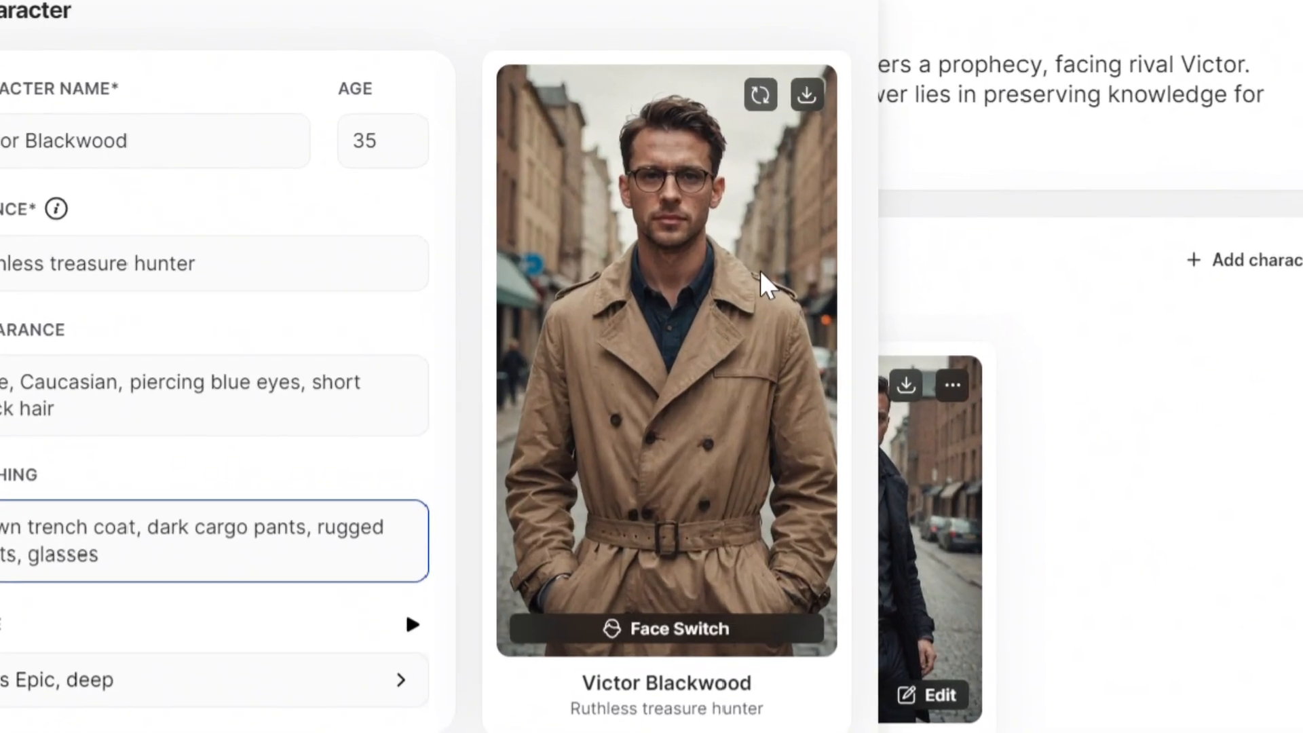
scroll(down, 3)
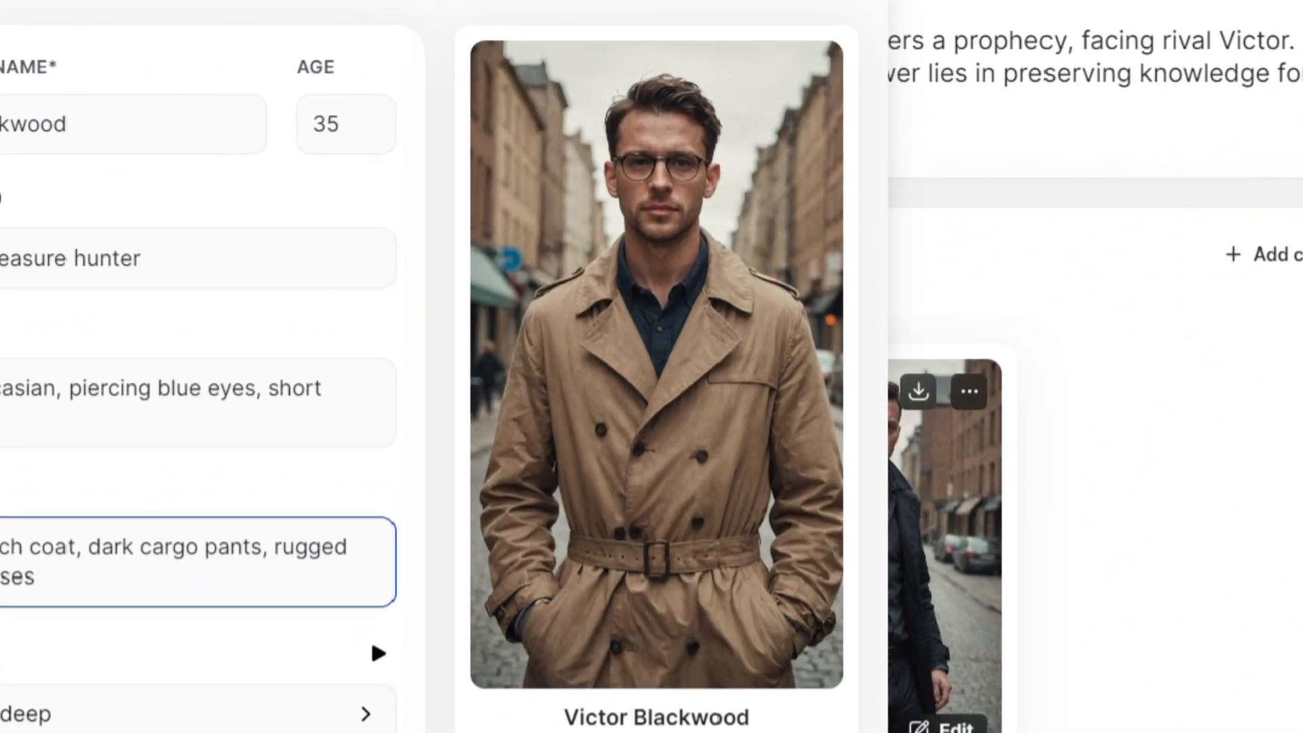
click(869, 716)
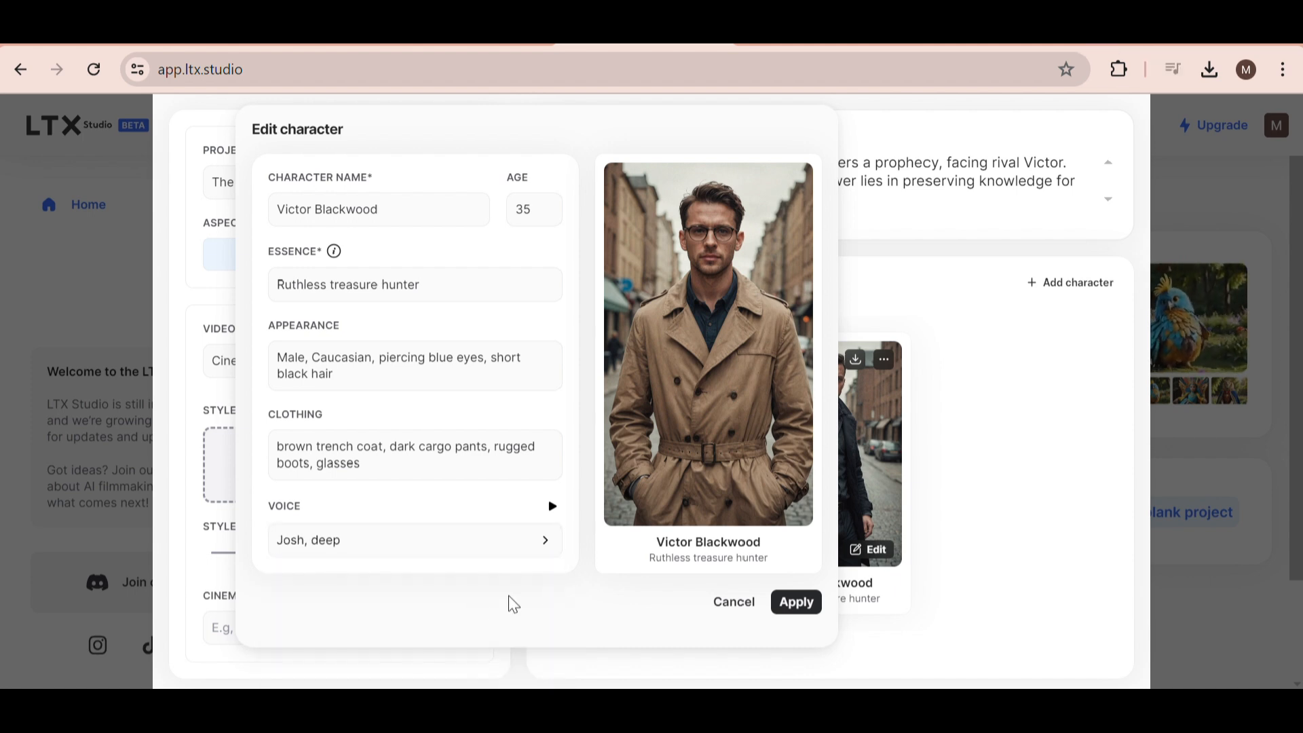
click(794, 602)
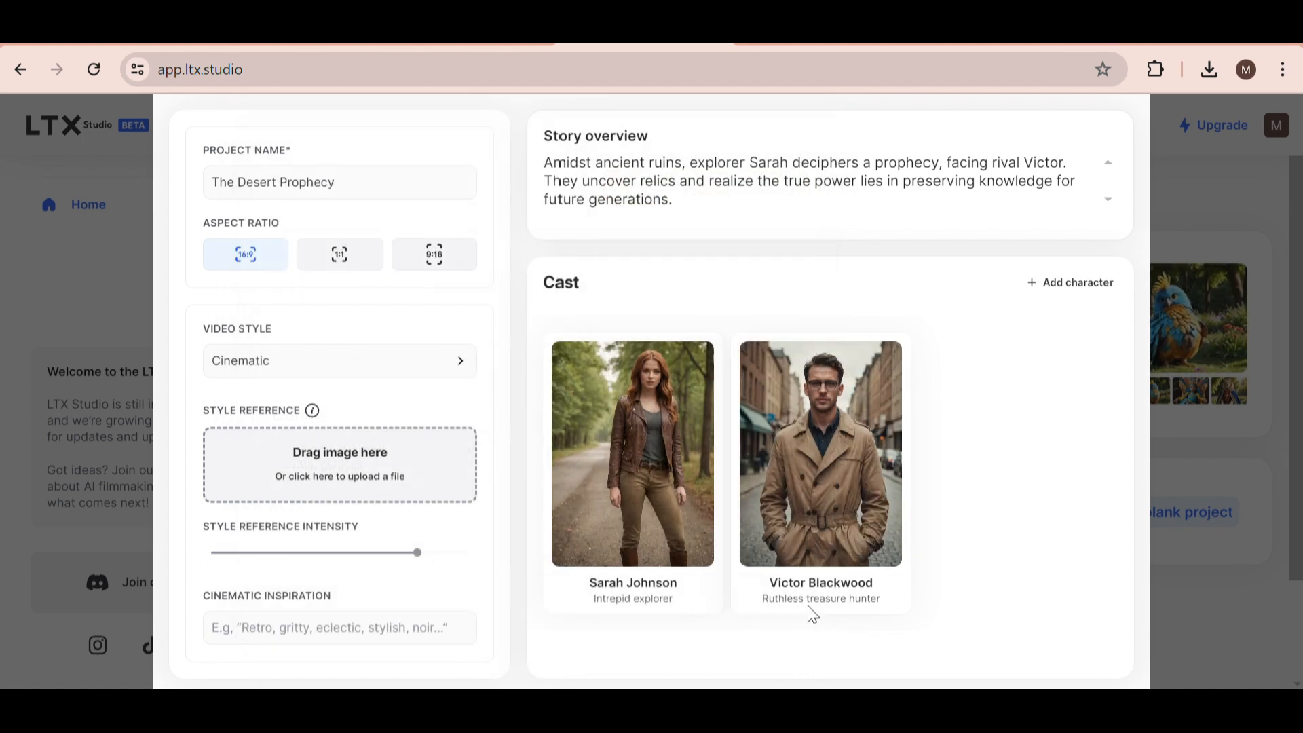
mouse_move(971, 340)
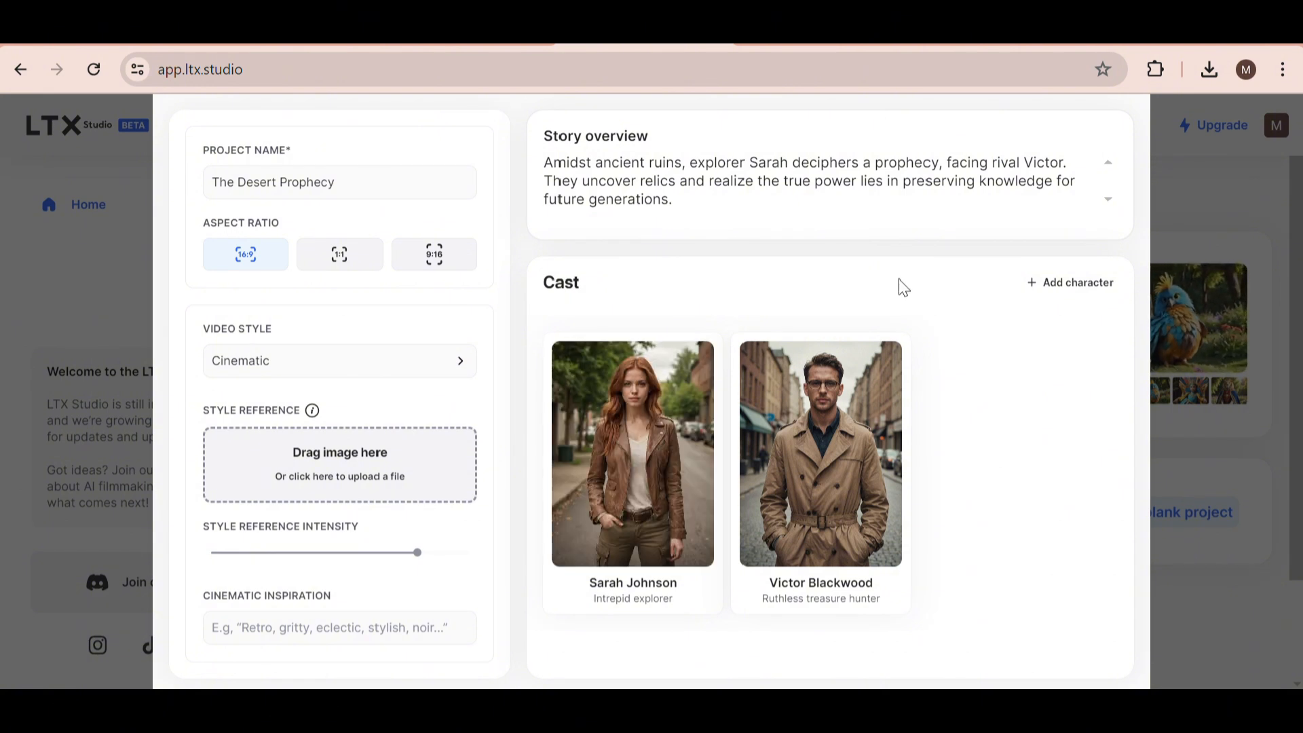
mouse_move(964, 486)
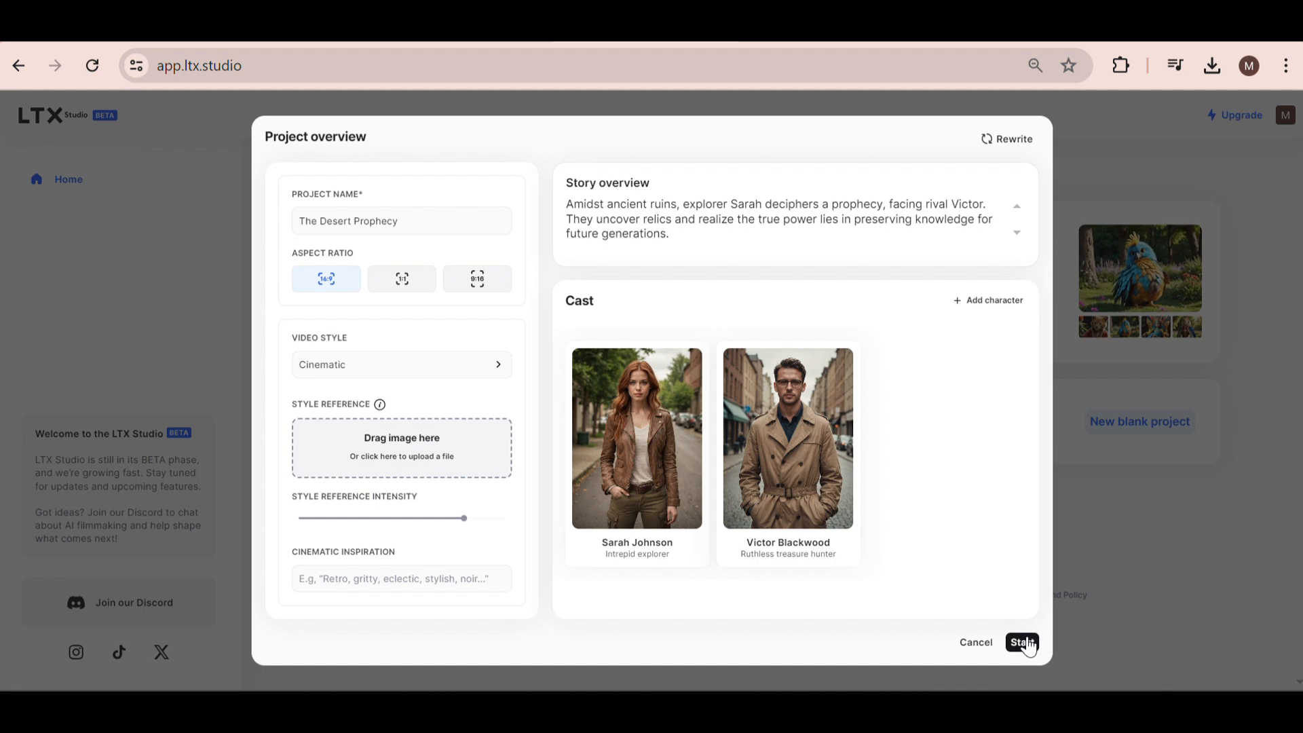
Start the project and browse the generated storyboard scenes and shots
click(1022, 641)
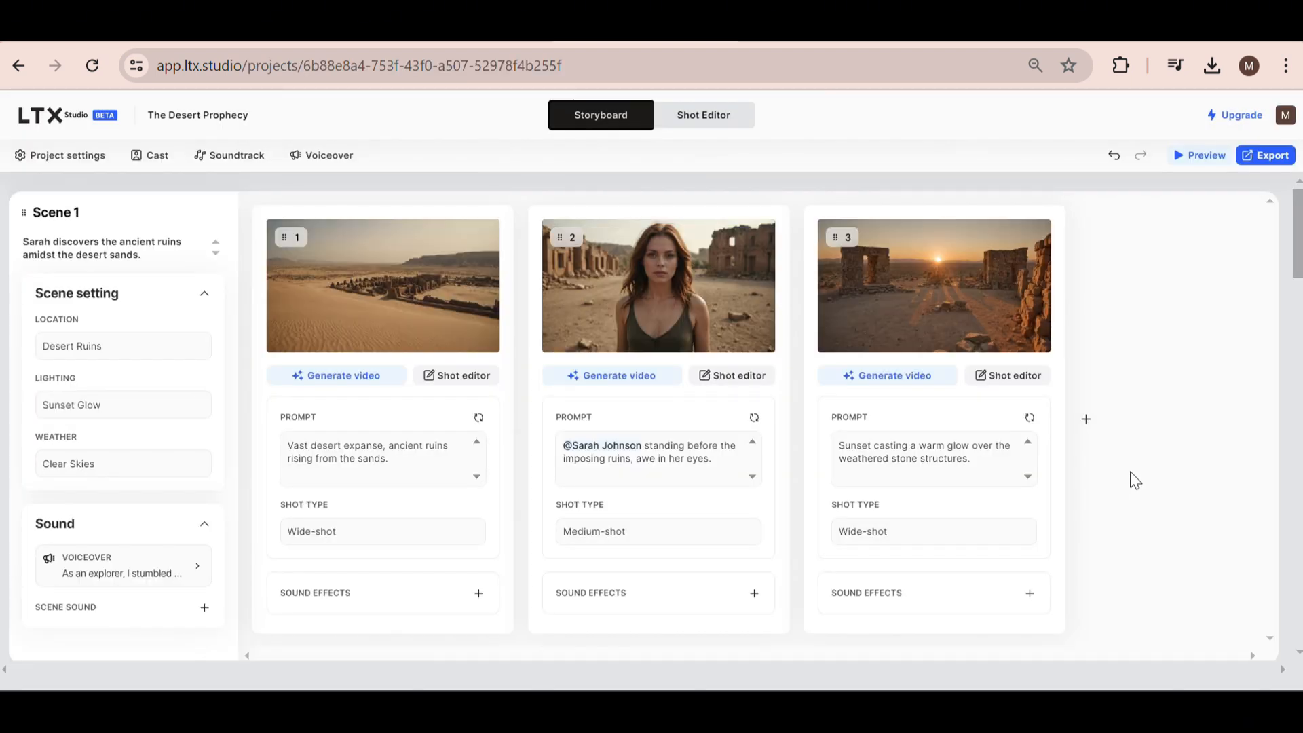
scroll(down, 3)
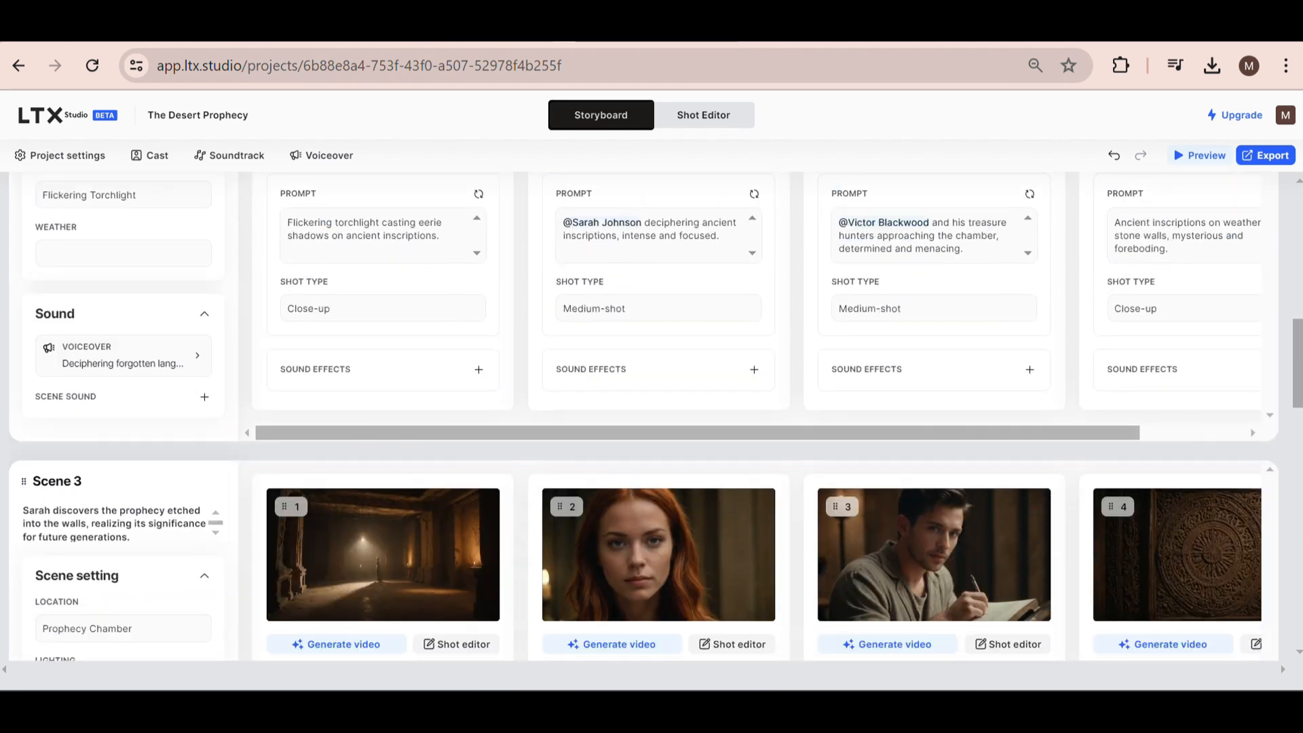
scroll(down, 3)
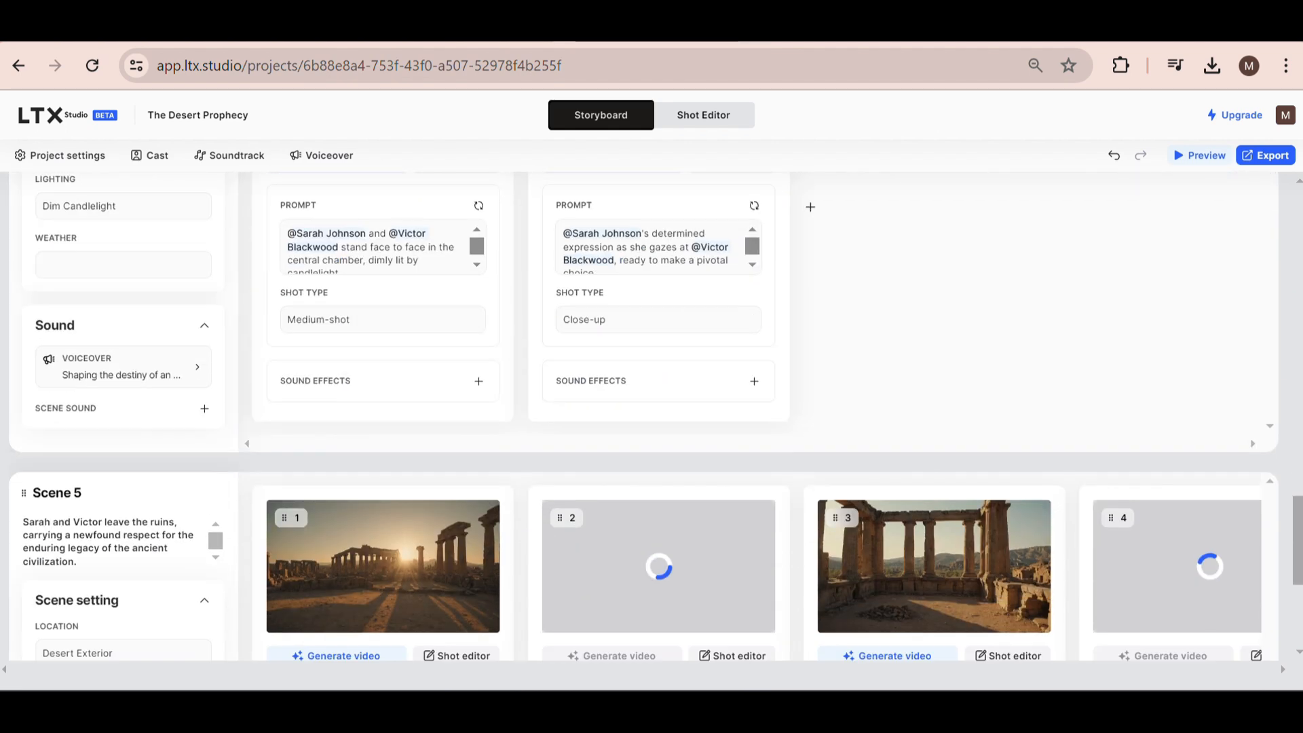
scroll(up, 3)
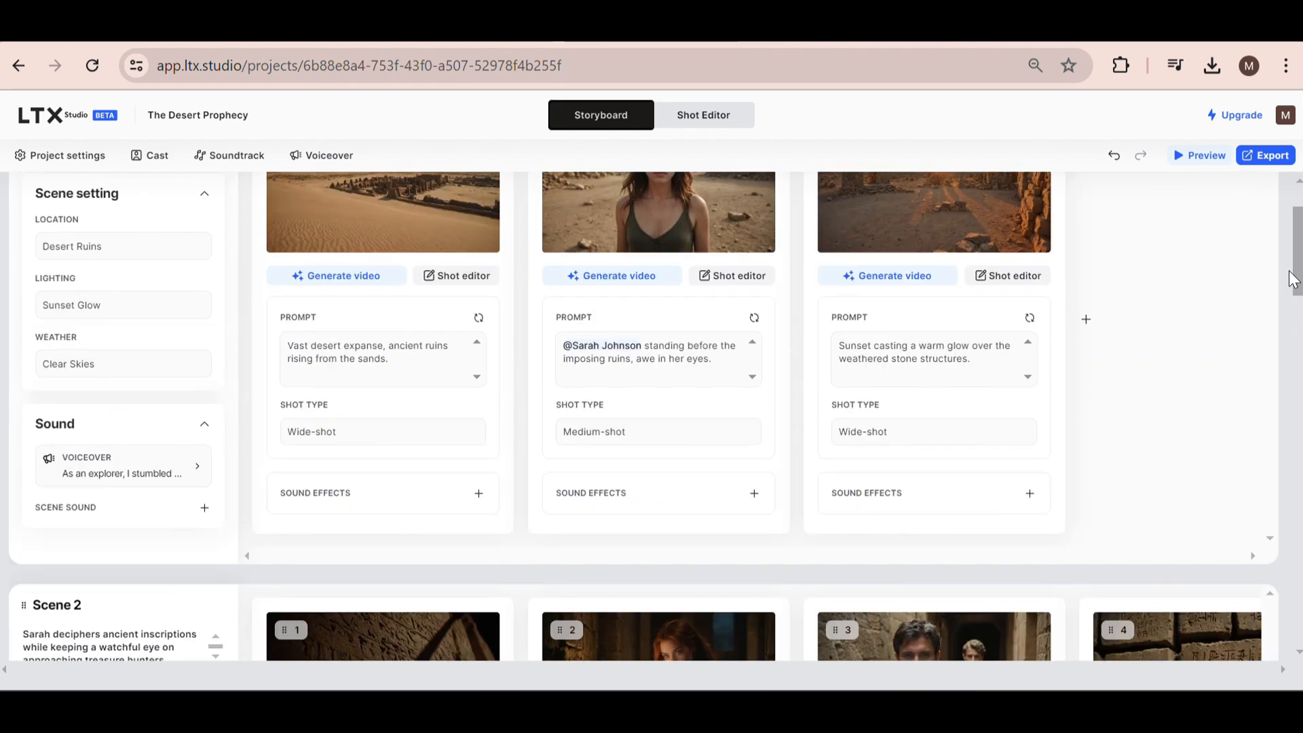
scroll(up, 3)
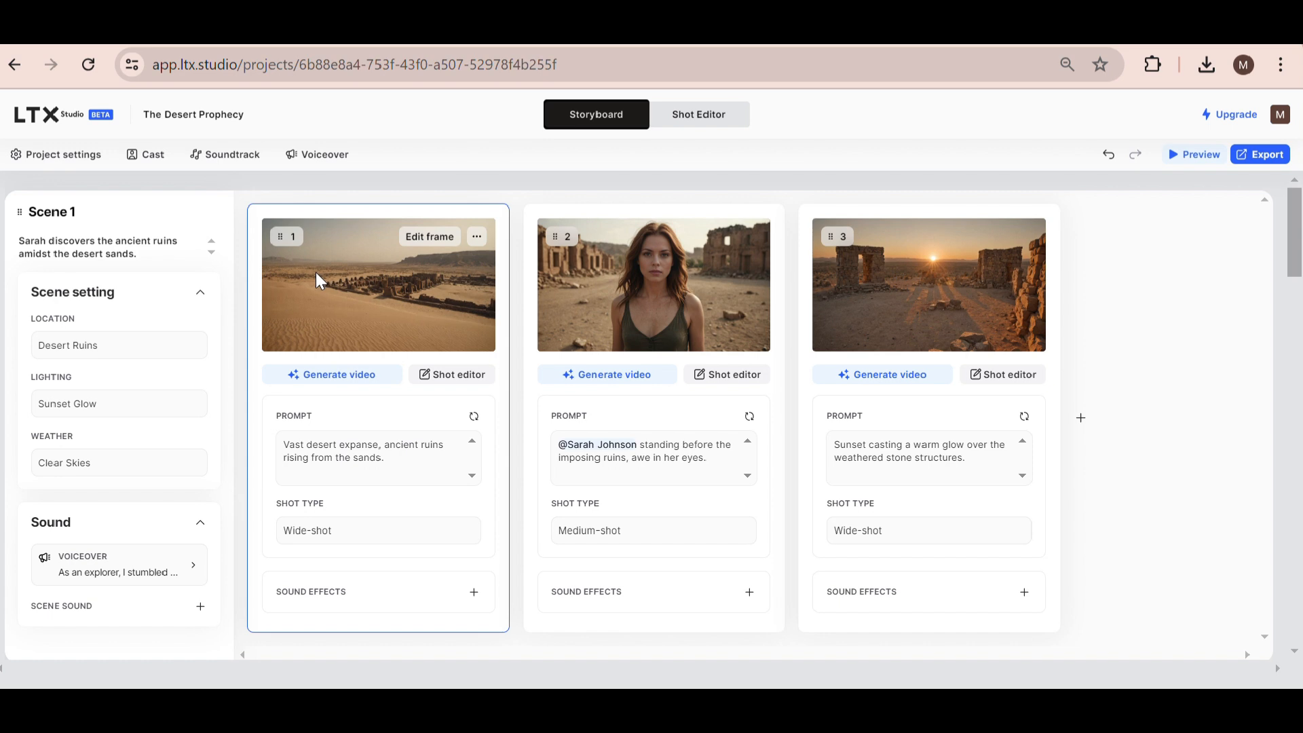
mouse_move(138, 248)
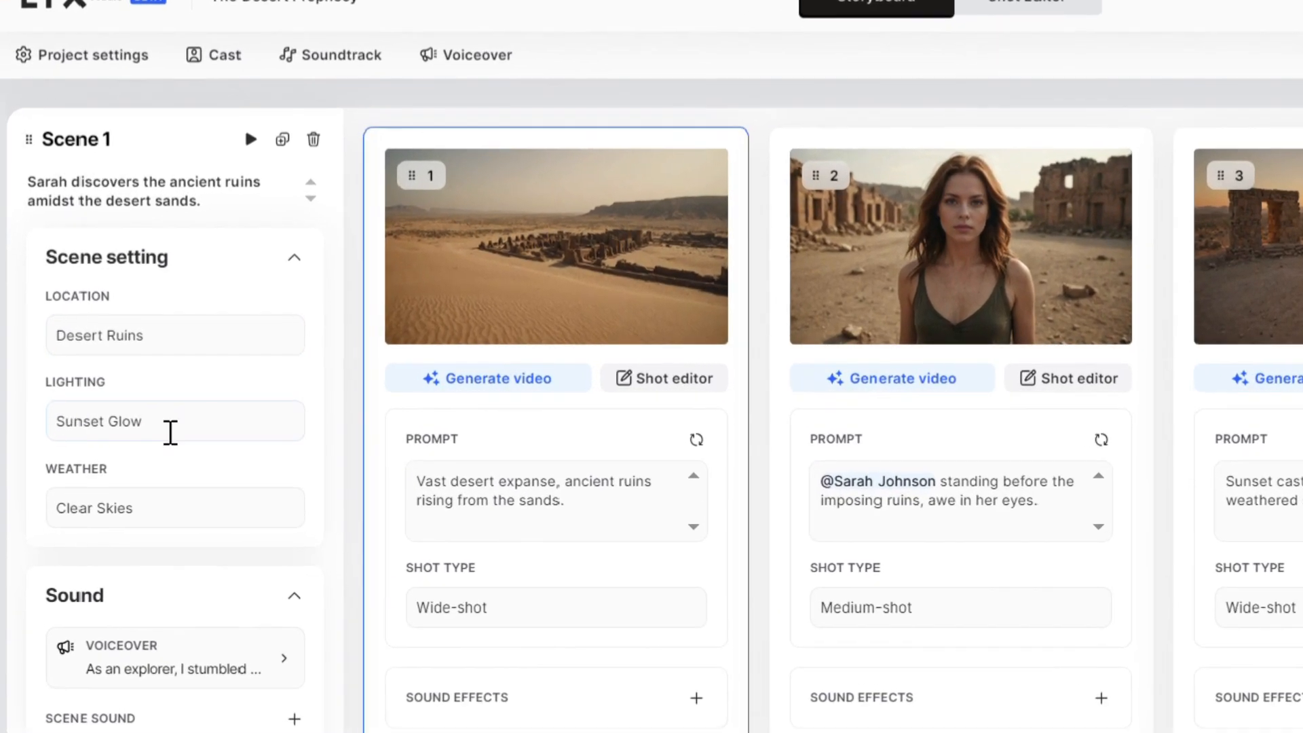
click(175, 421)
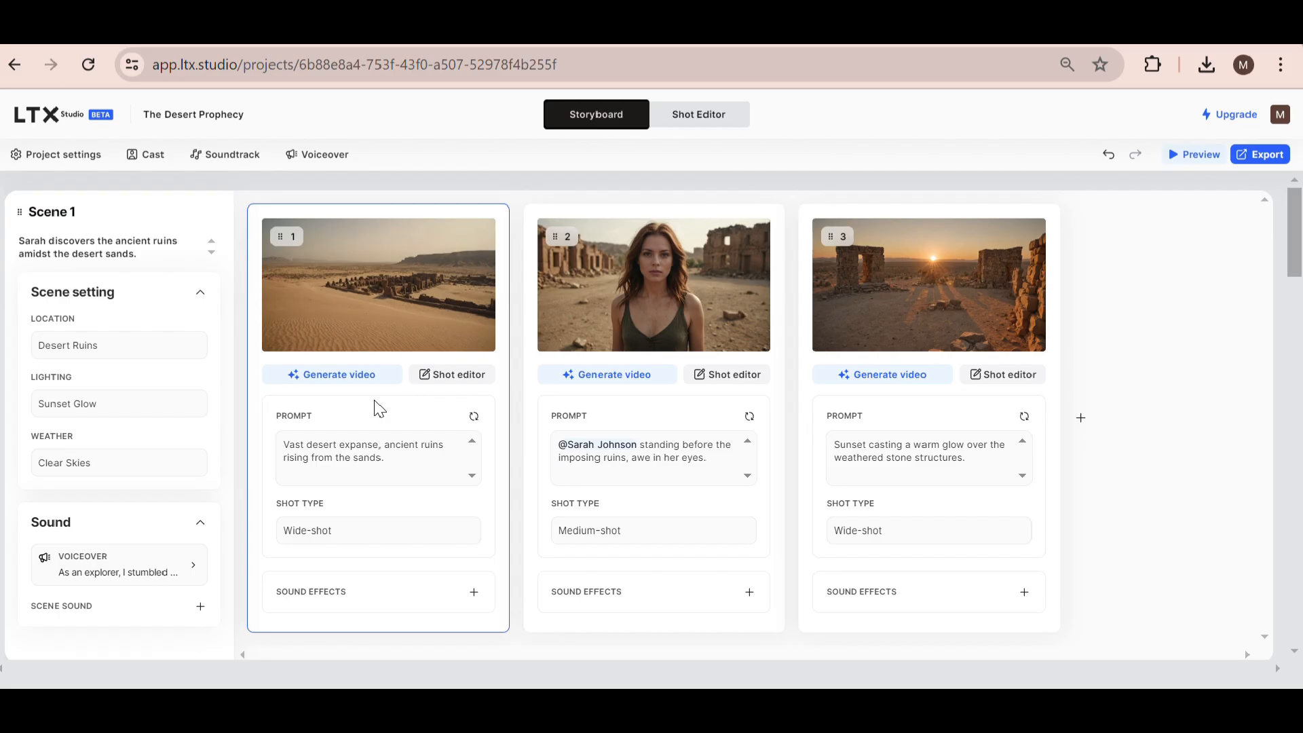
Change Shot 1's shot type to 'From above'
click(376, 530)
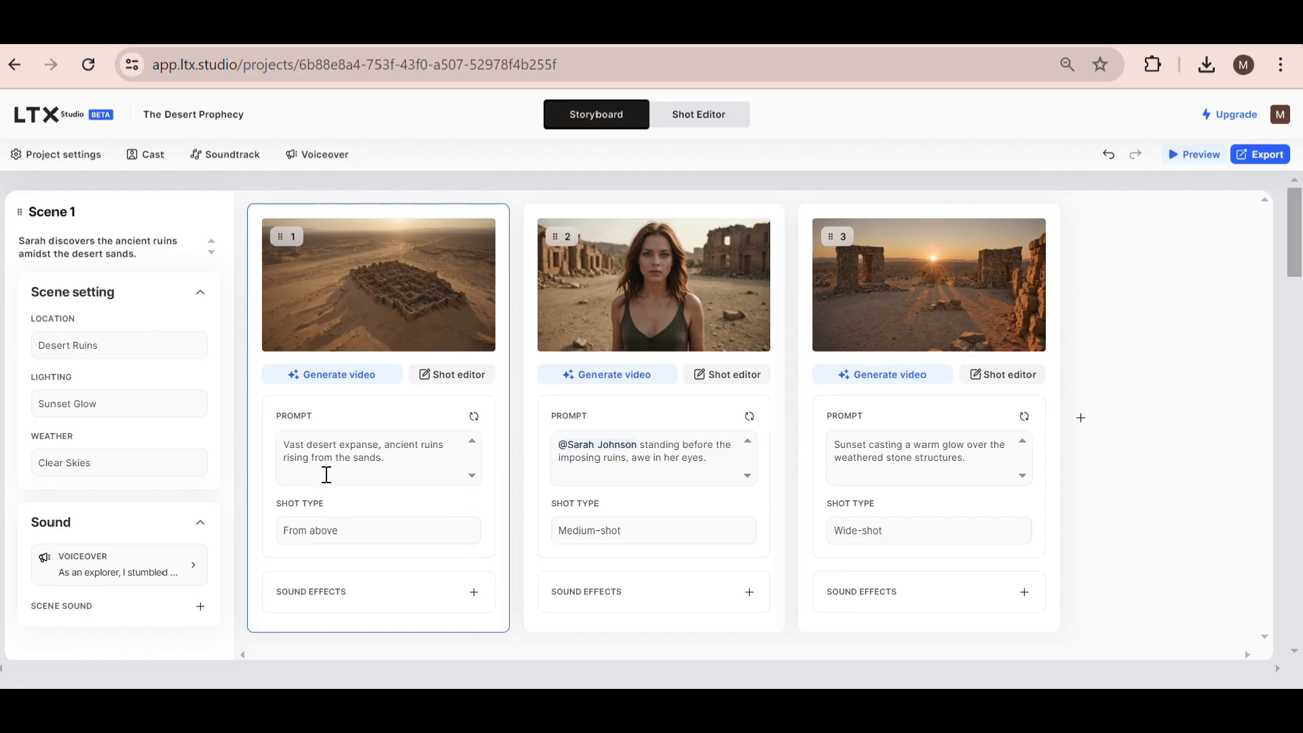
mouse_move(399, 464)
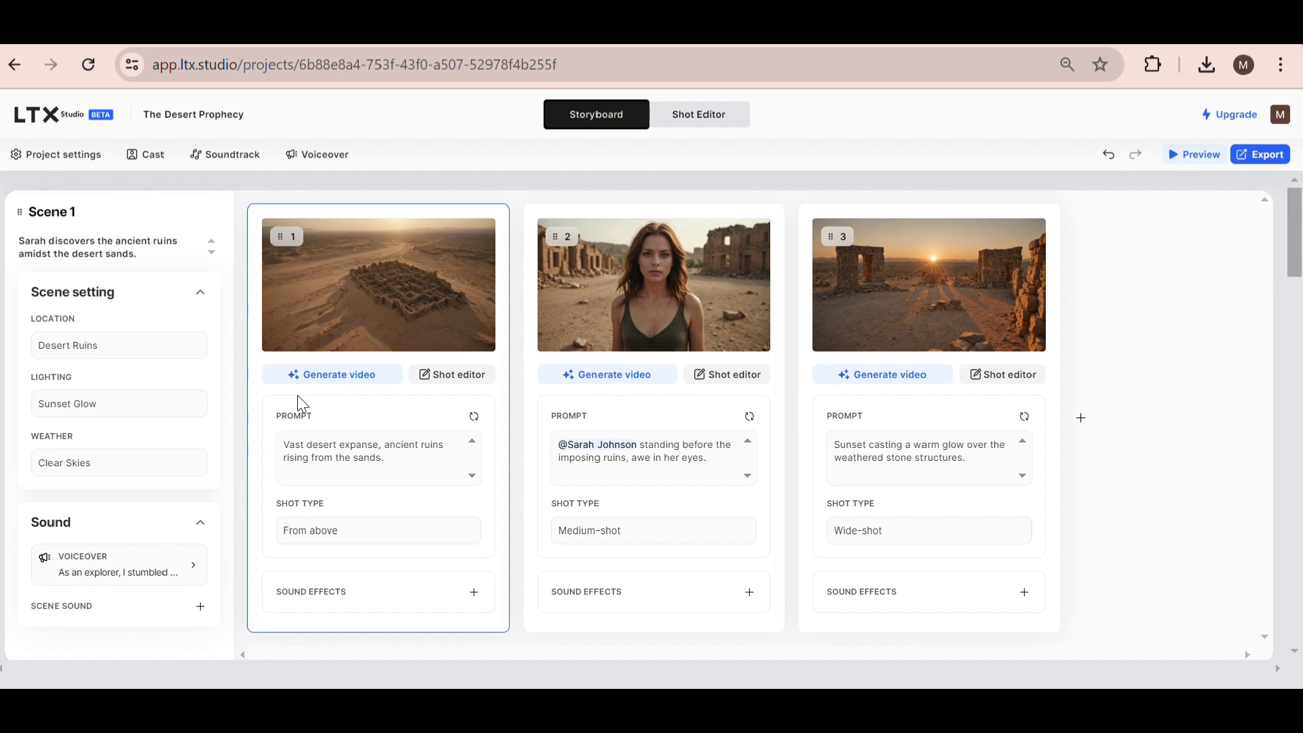
mouse_move(345, 252)
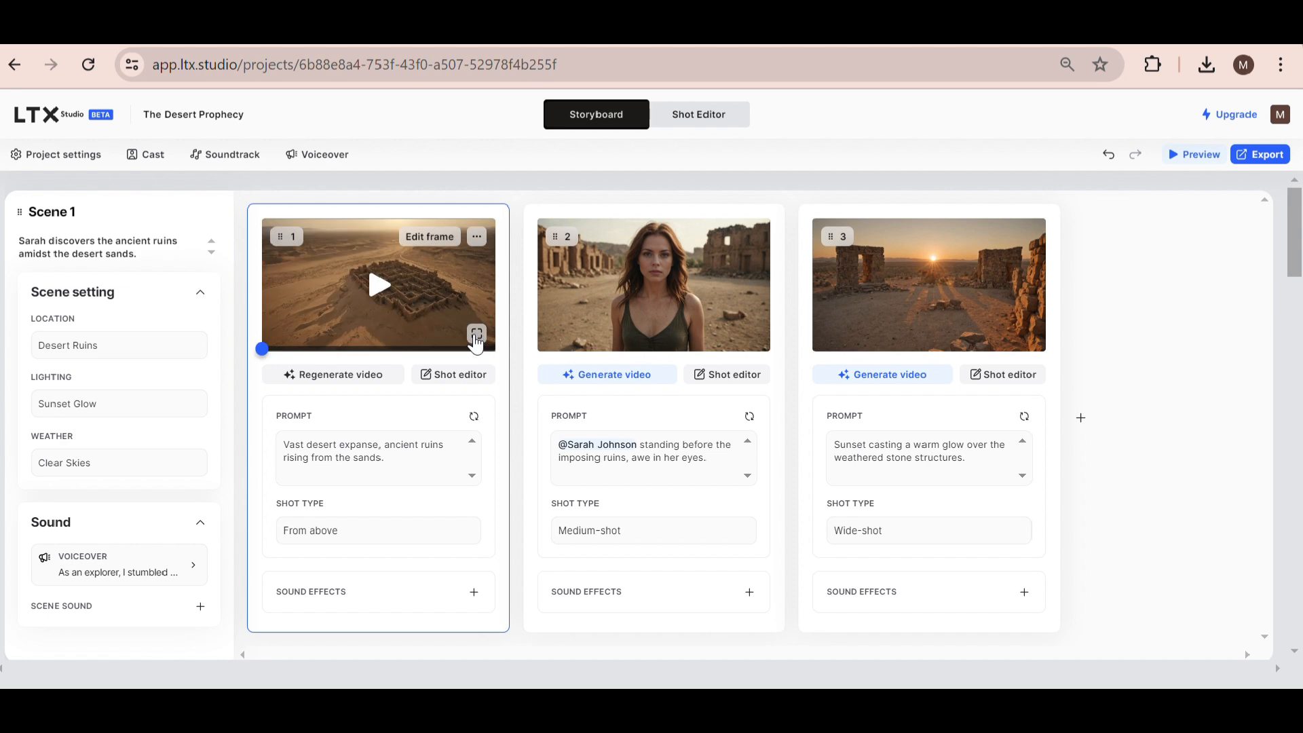
Review Shot 1's Motion settings in the Shot Editor and view Sarah's clip full-screen
click(476, 336)
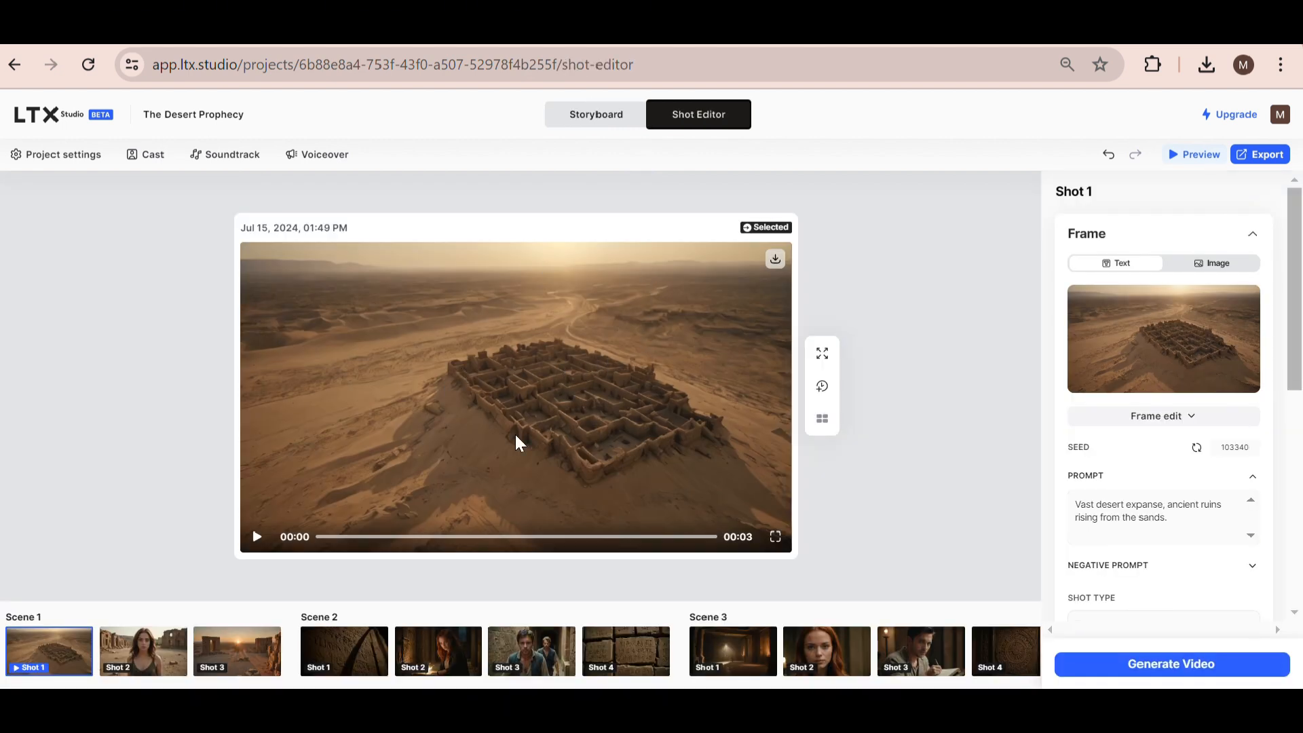
scroll(down, 3)
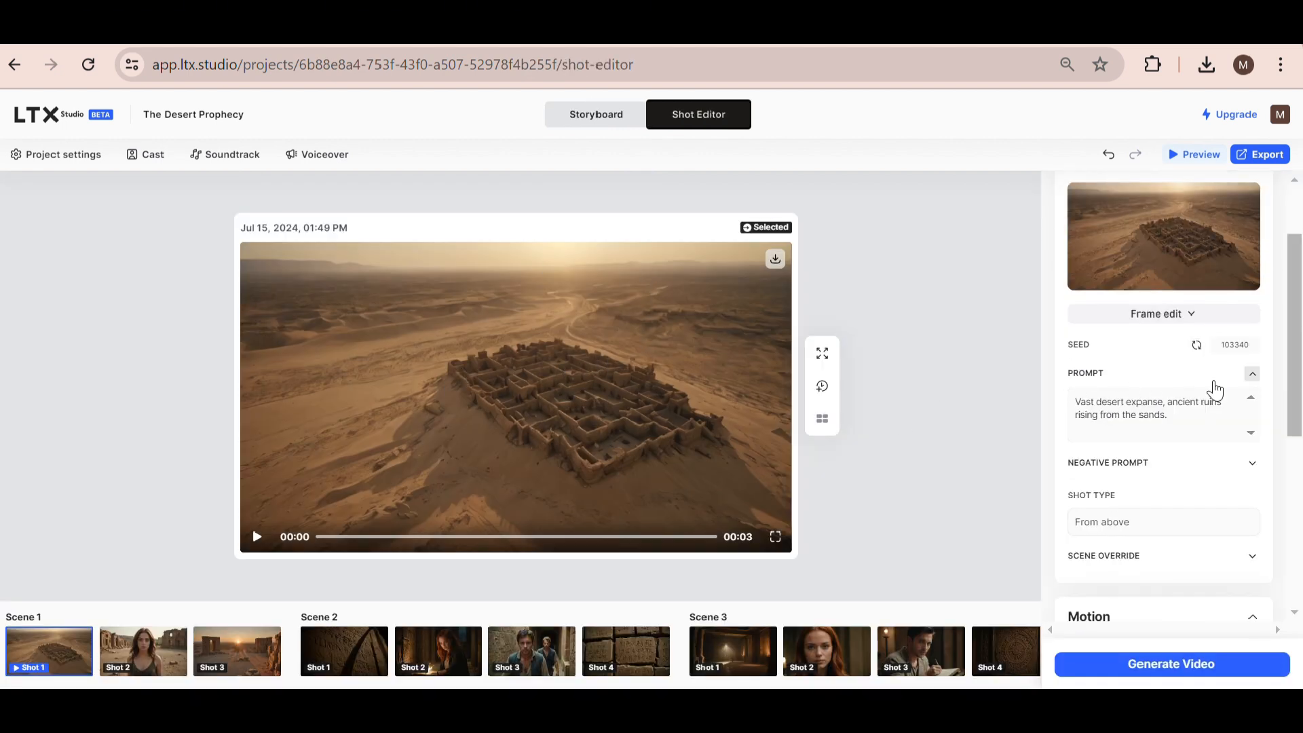
scroll(down, 3)
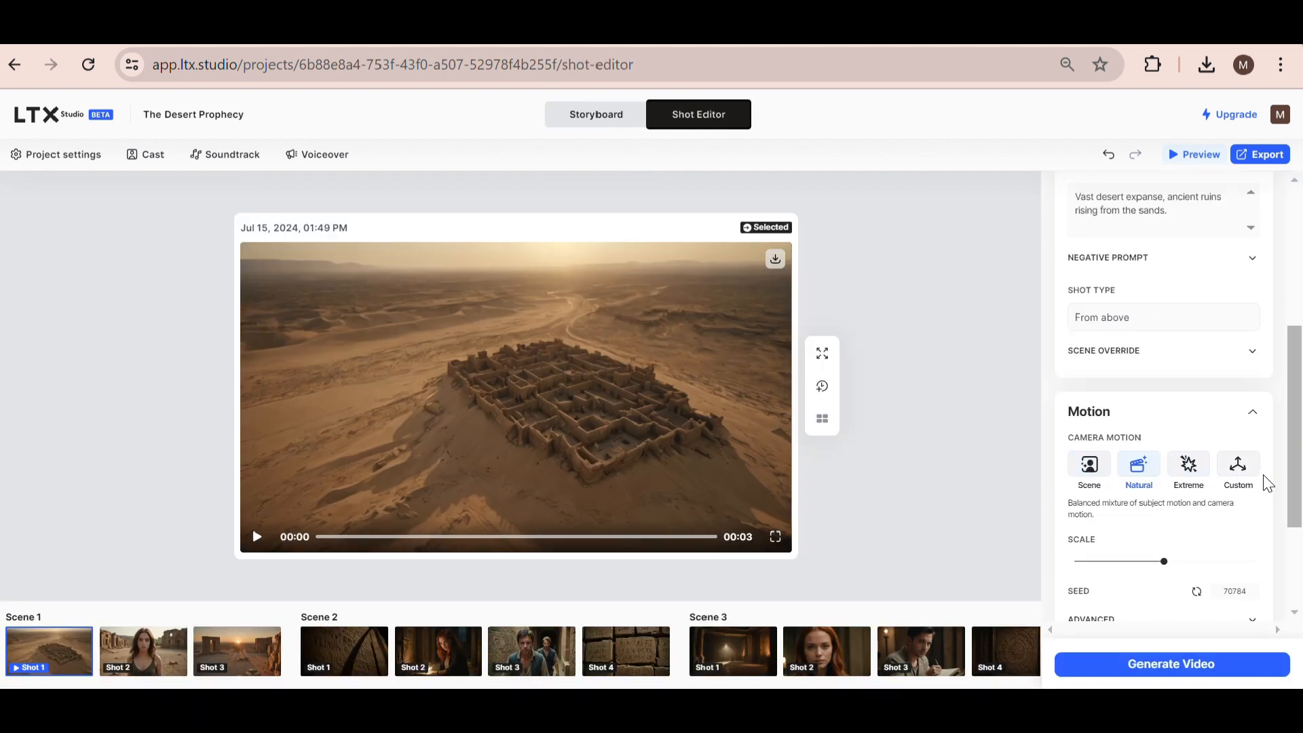
click(595, 114)
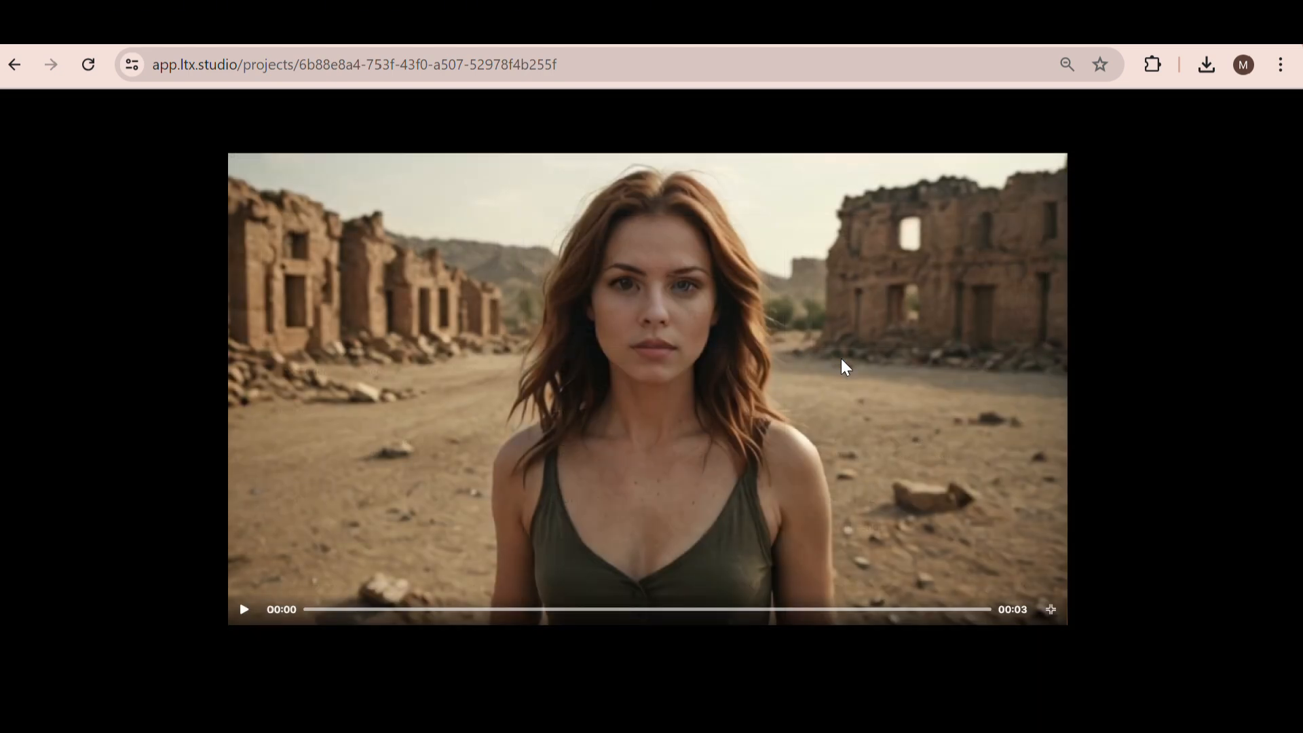
Exit full view, open the trailer Preview, and choose Generate all for the static shots
click(244, 608)
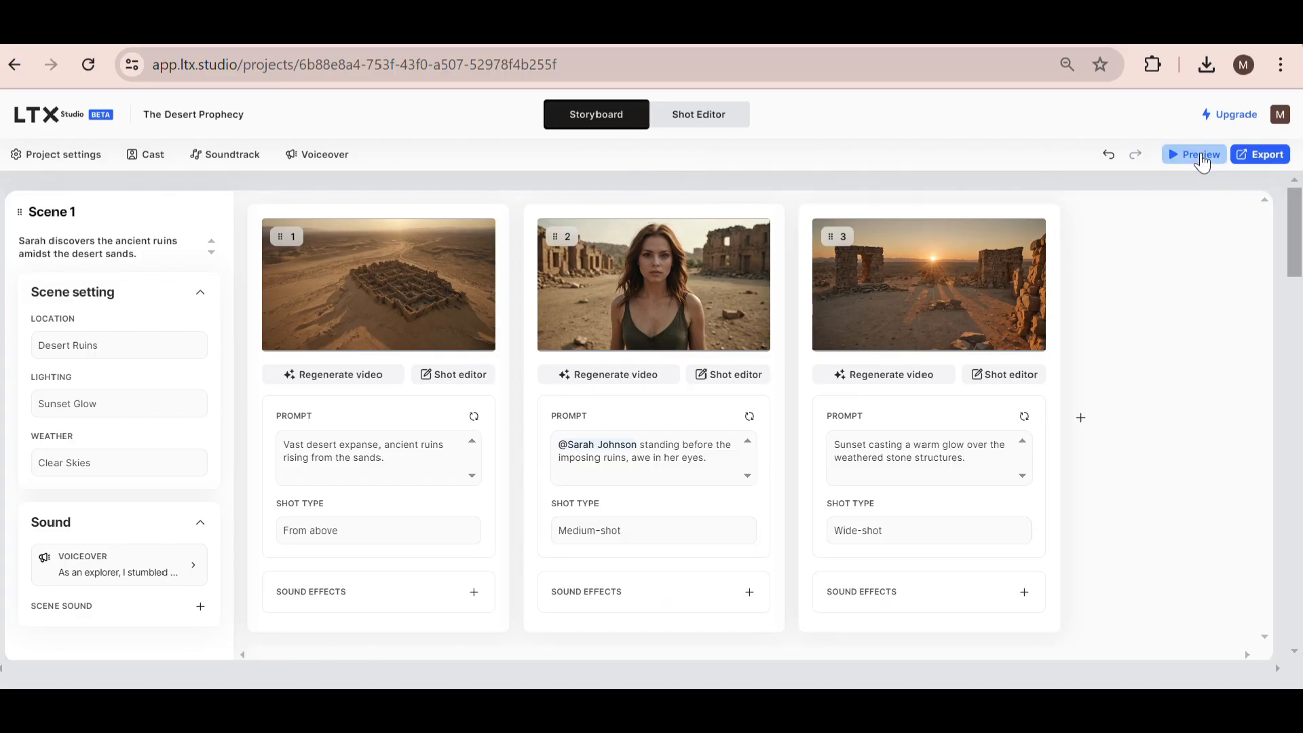
click(1200, 154)
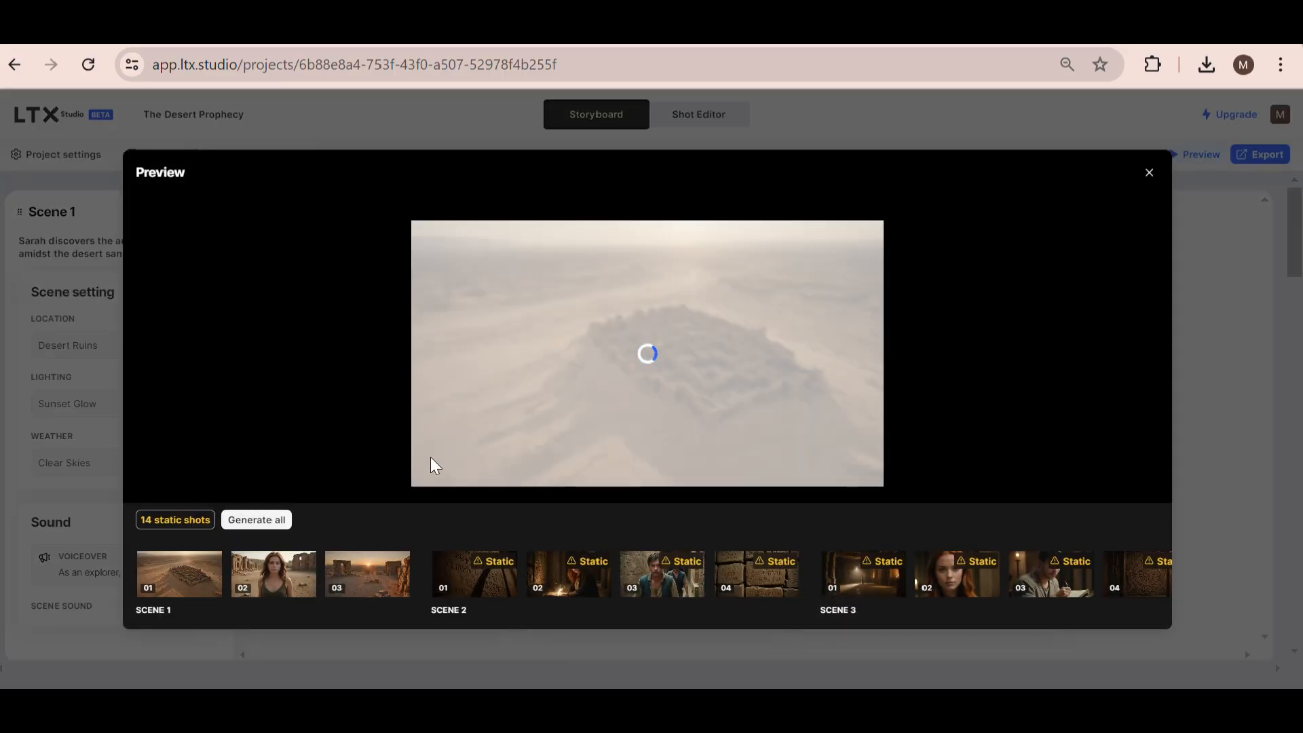
mouse_move(773, 530)
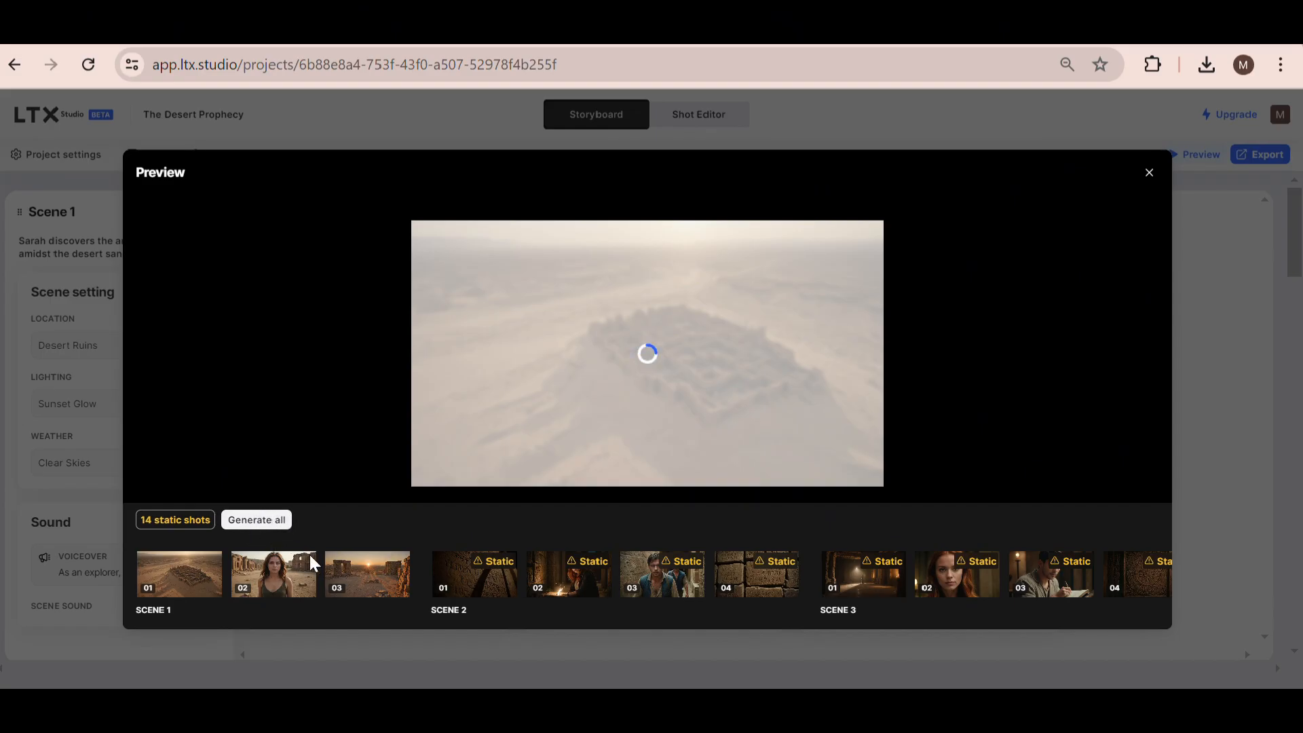
click(256, 519)
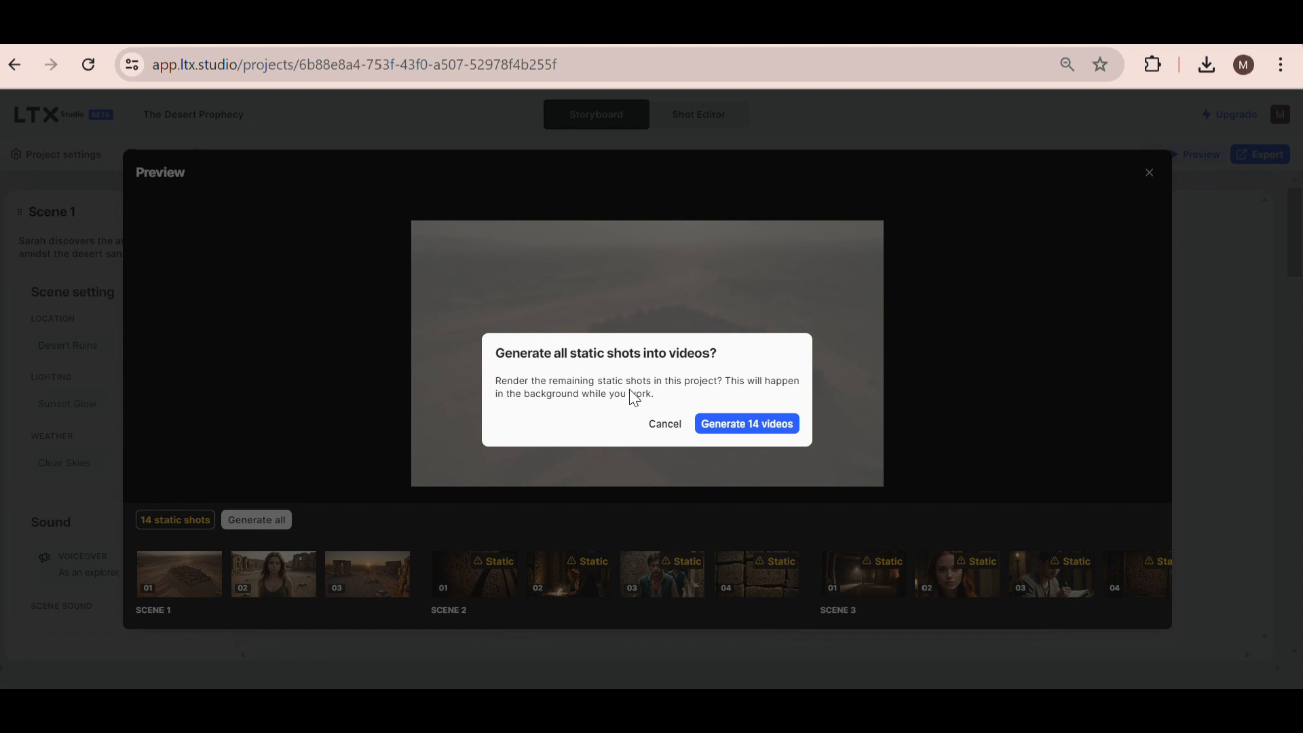
mouse_move(747, 424)
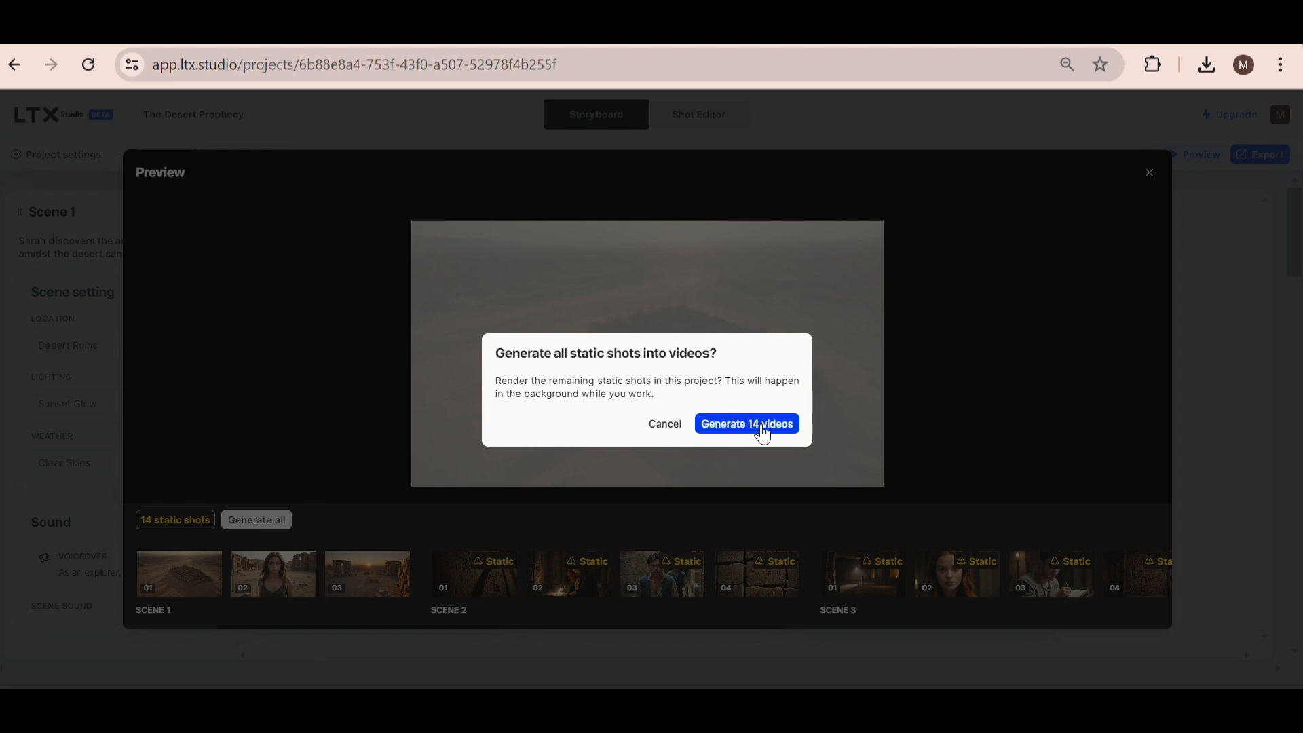
Confirm rendering the remaining shots and scroll the storyboard through Scene 5
click(745, 424)
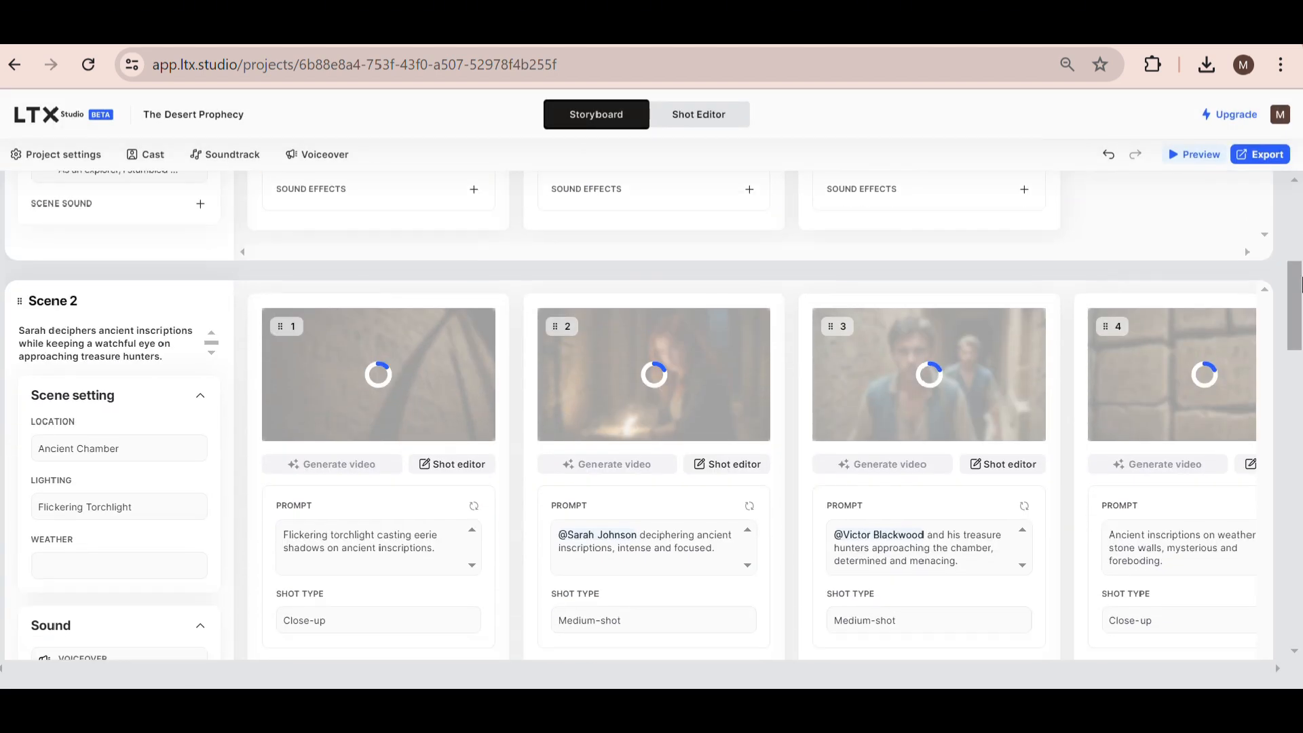
scroll(down, 3)
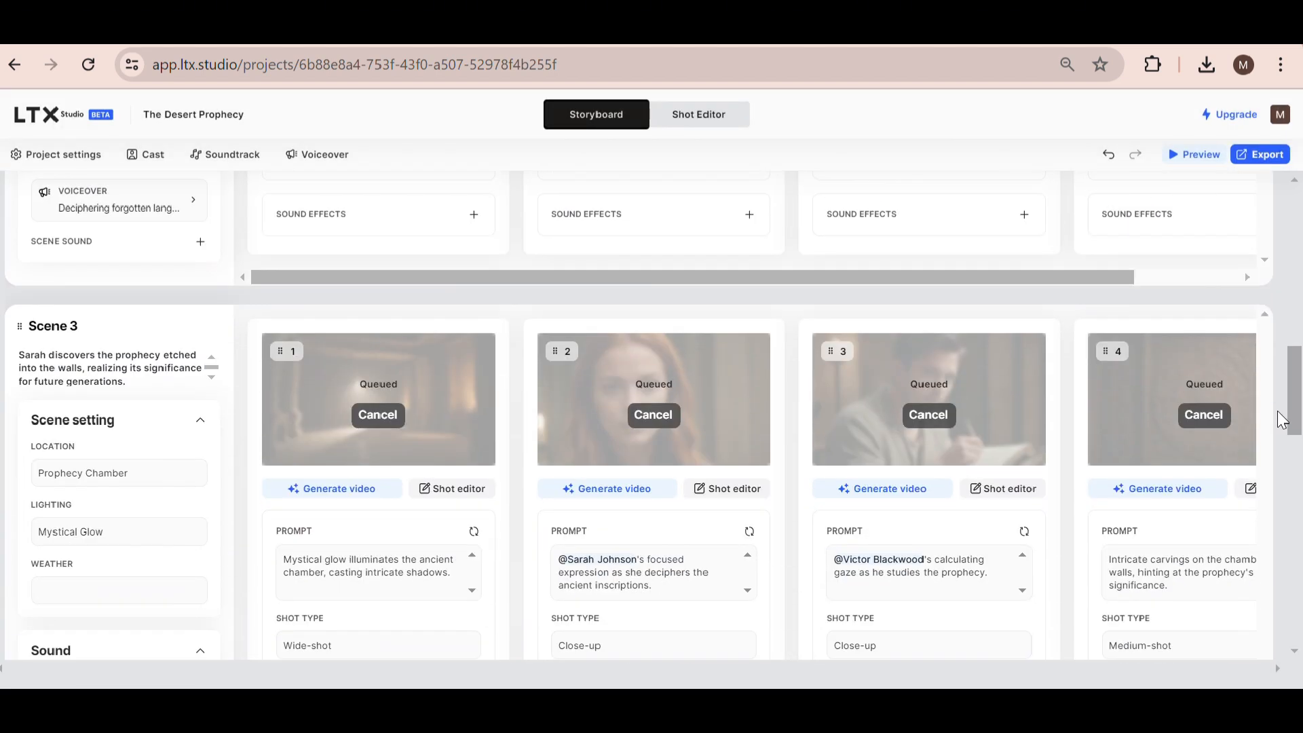
scroll(up, 3)
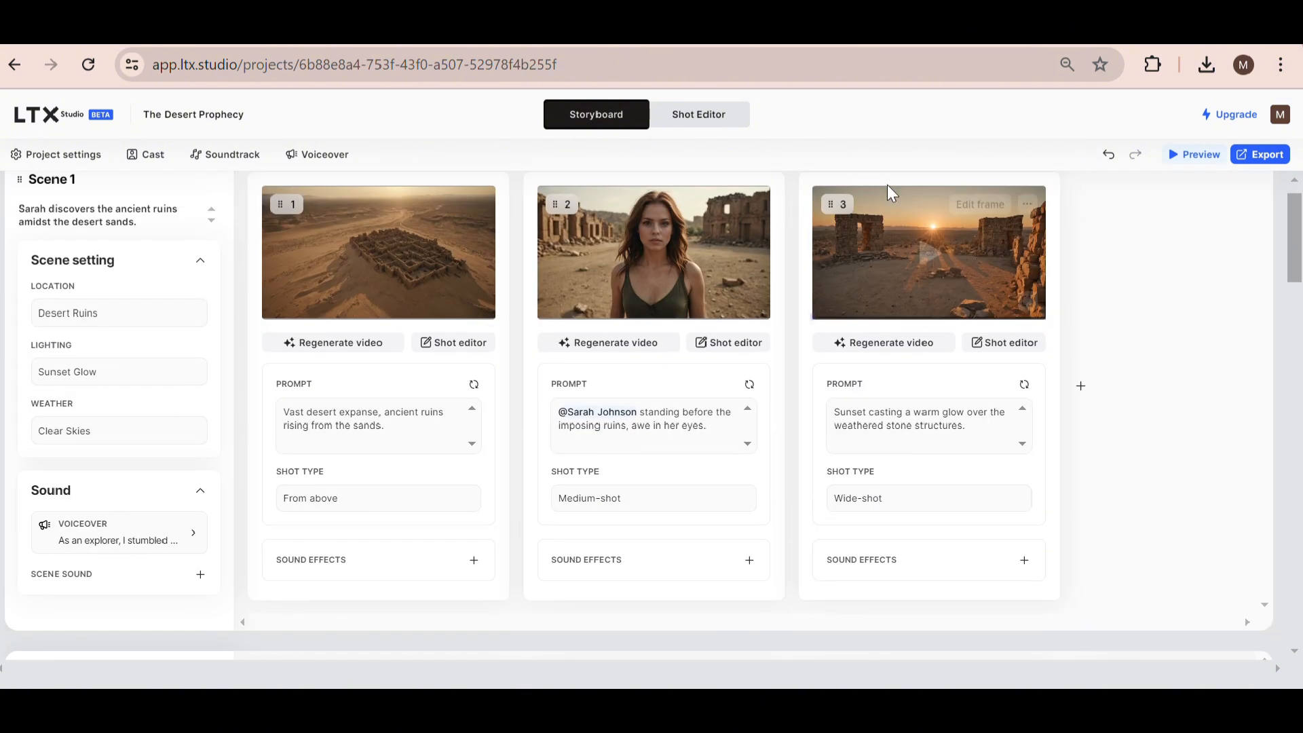
scroll(down, 3)
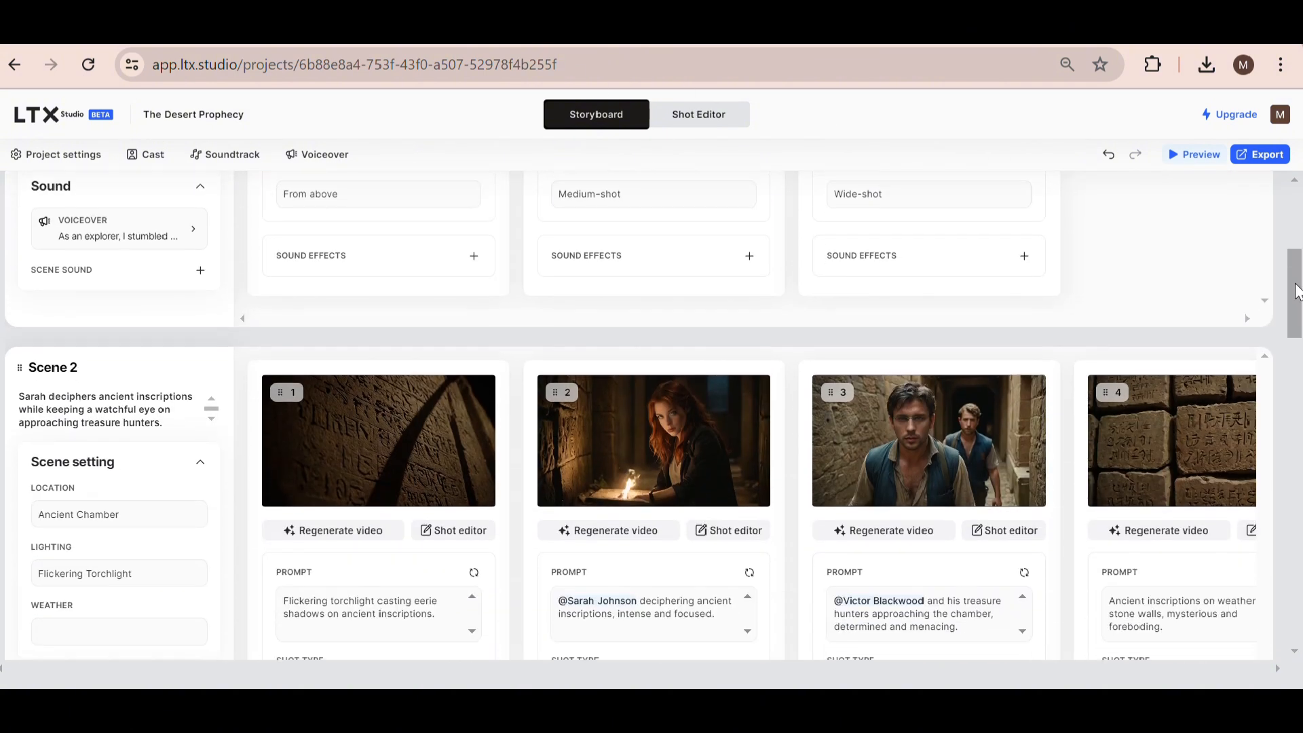
scroll(down, 3)
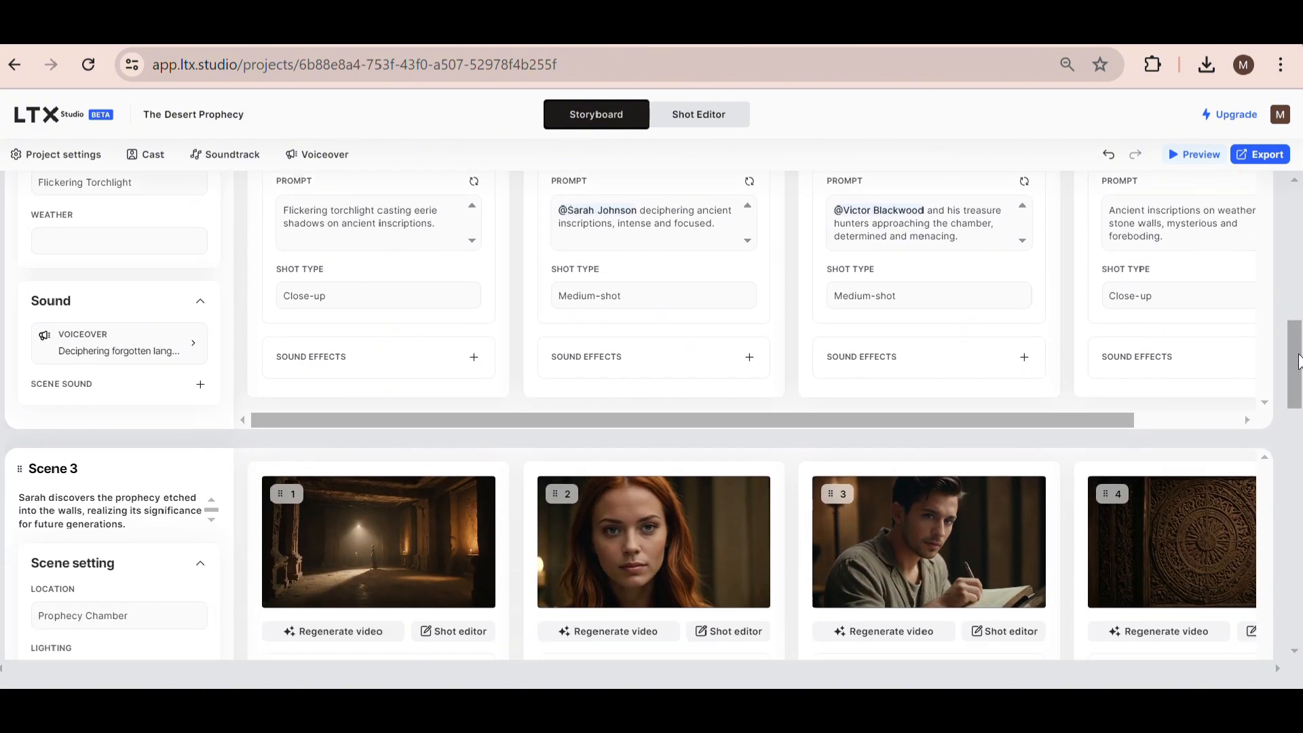
scroll(down, 3)
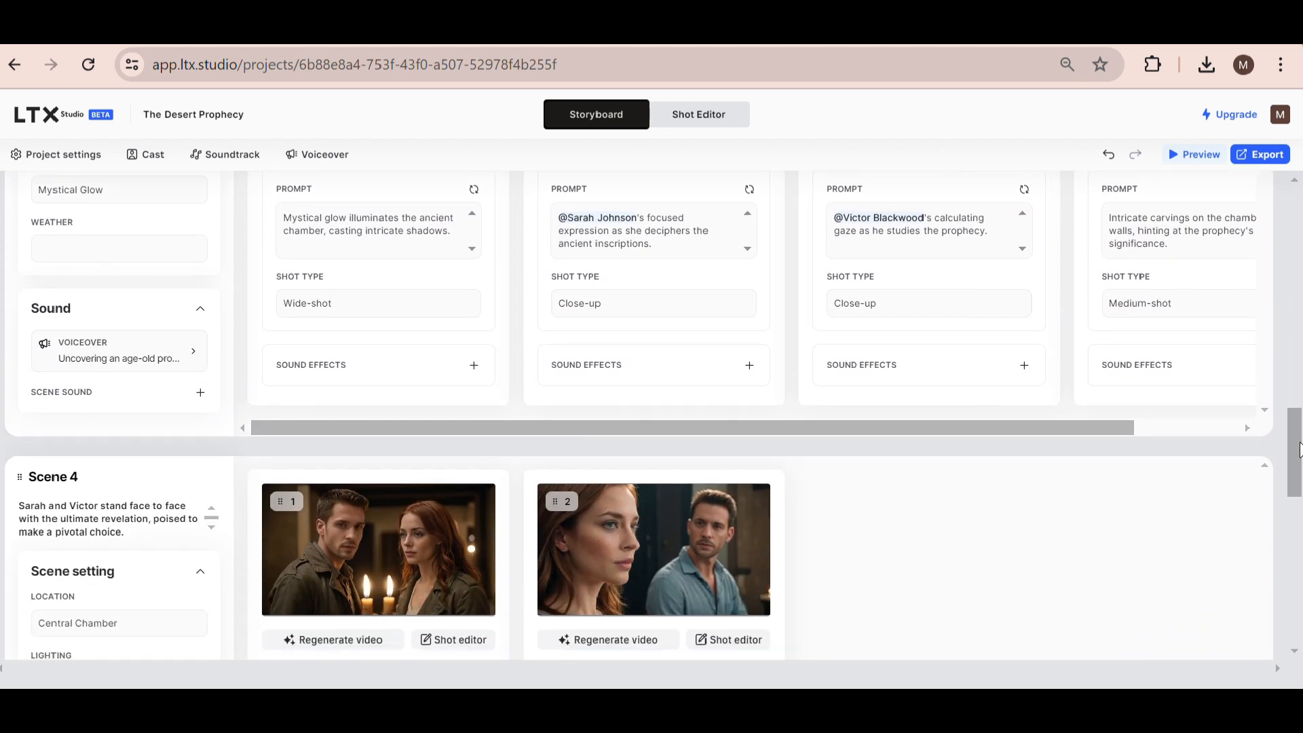
scroll(down, 3)
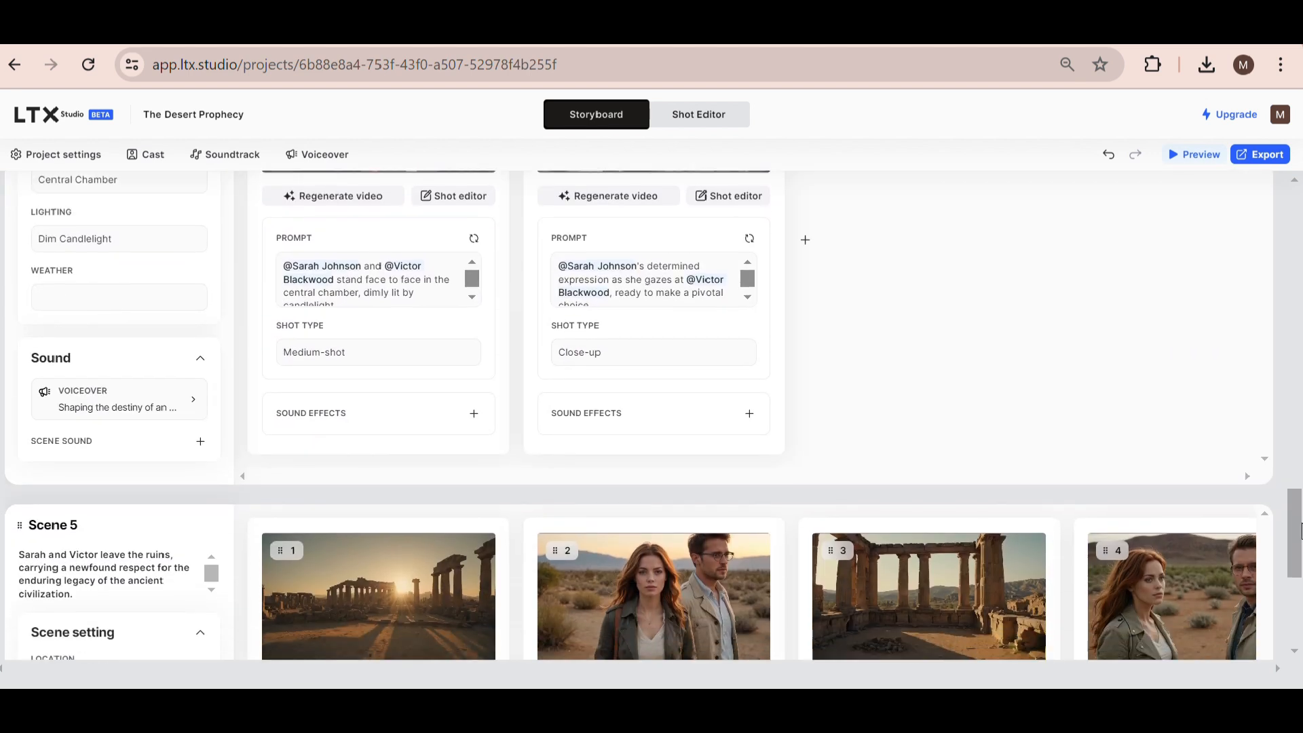
click(1200, 155)
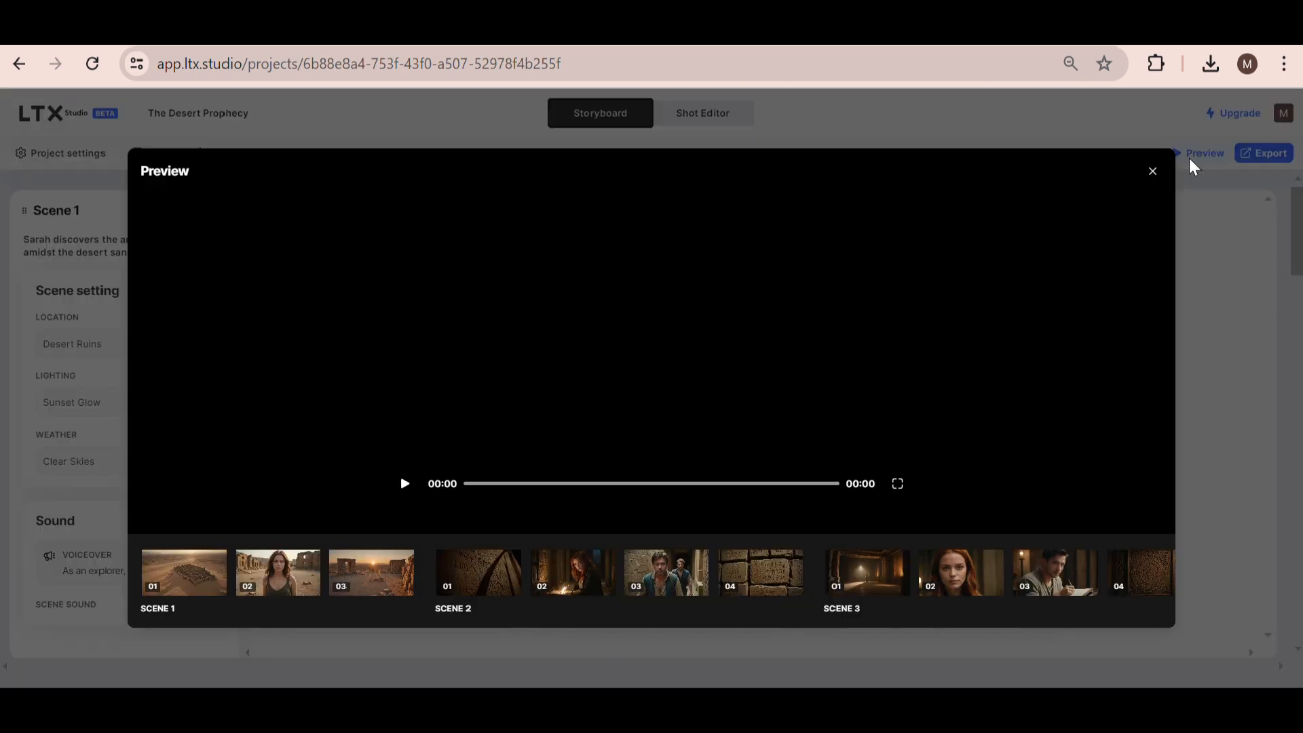
click(405, 483)
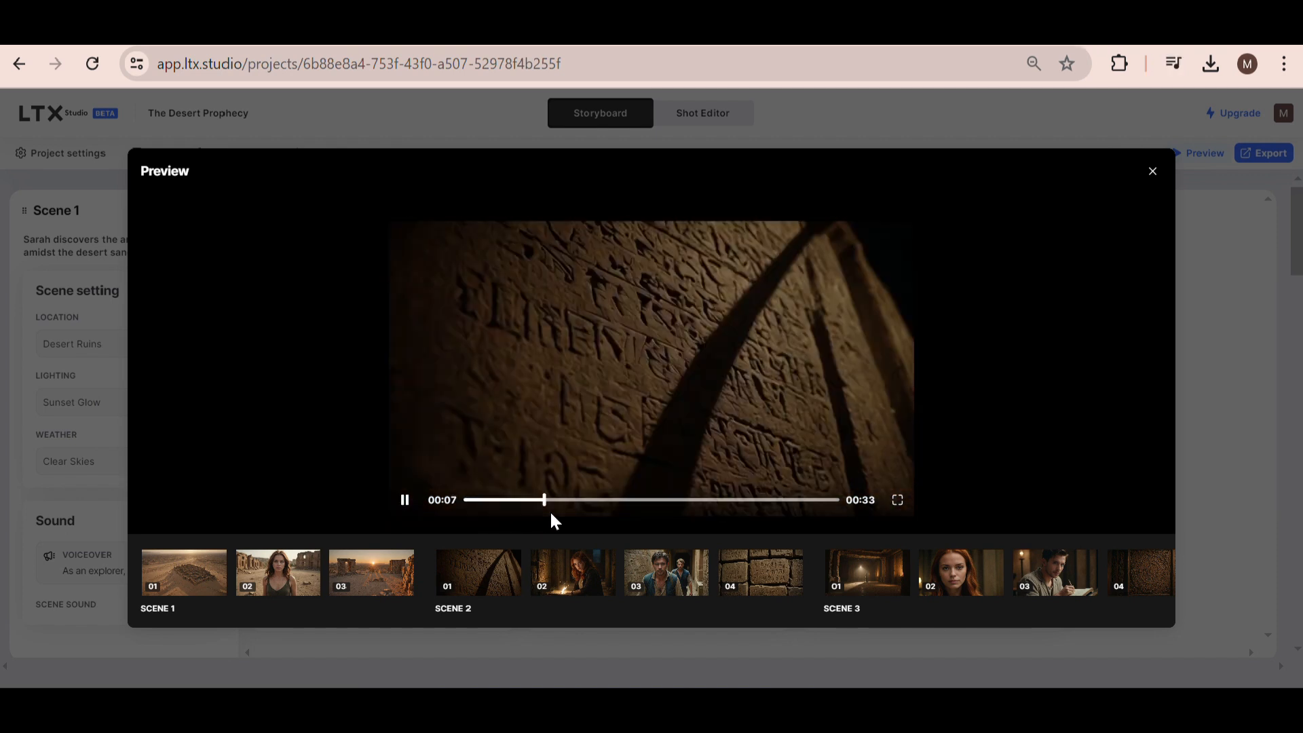
click(405, 500)
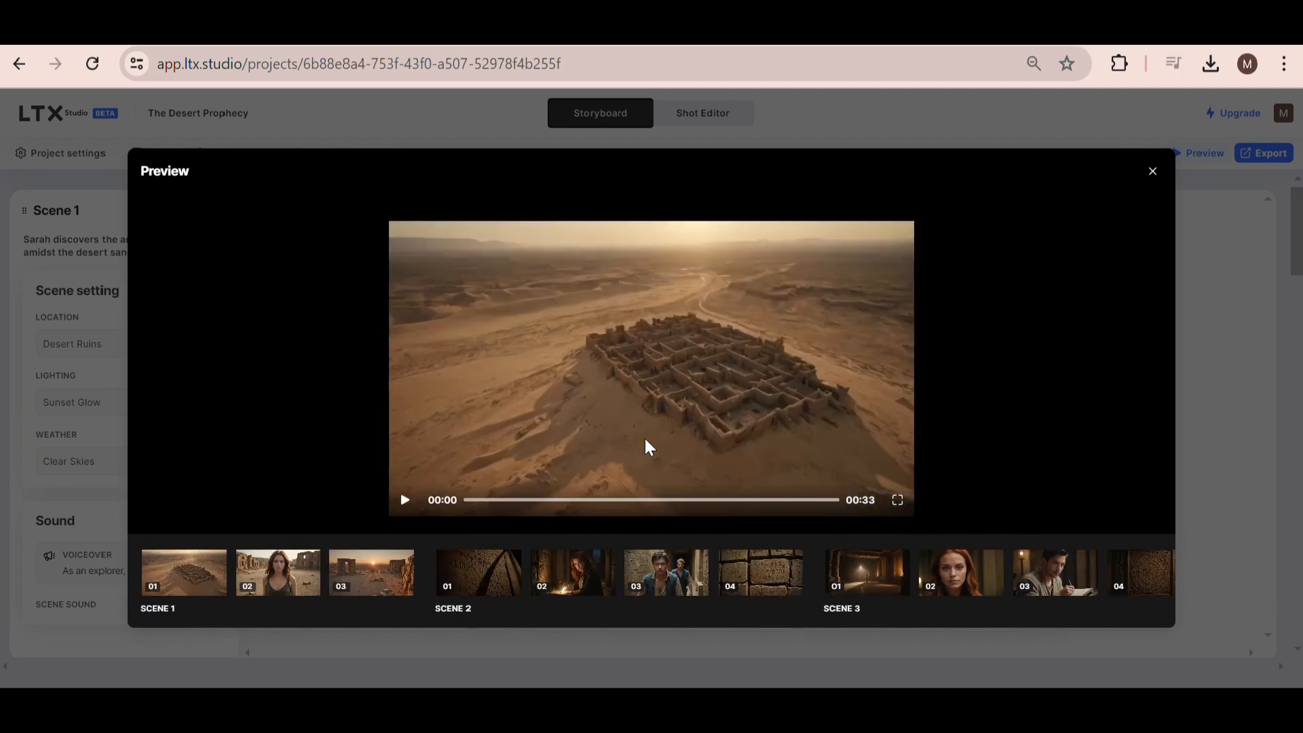
click(1152, 171)
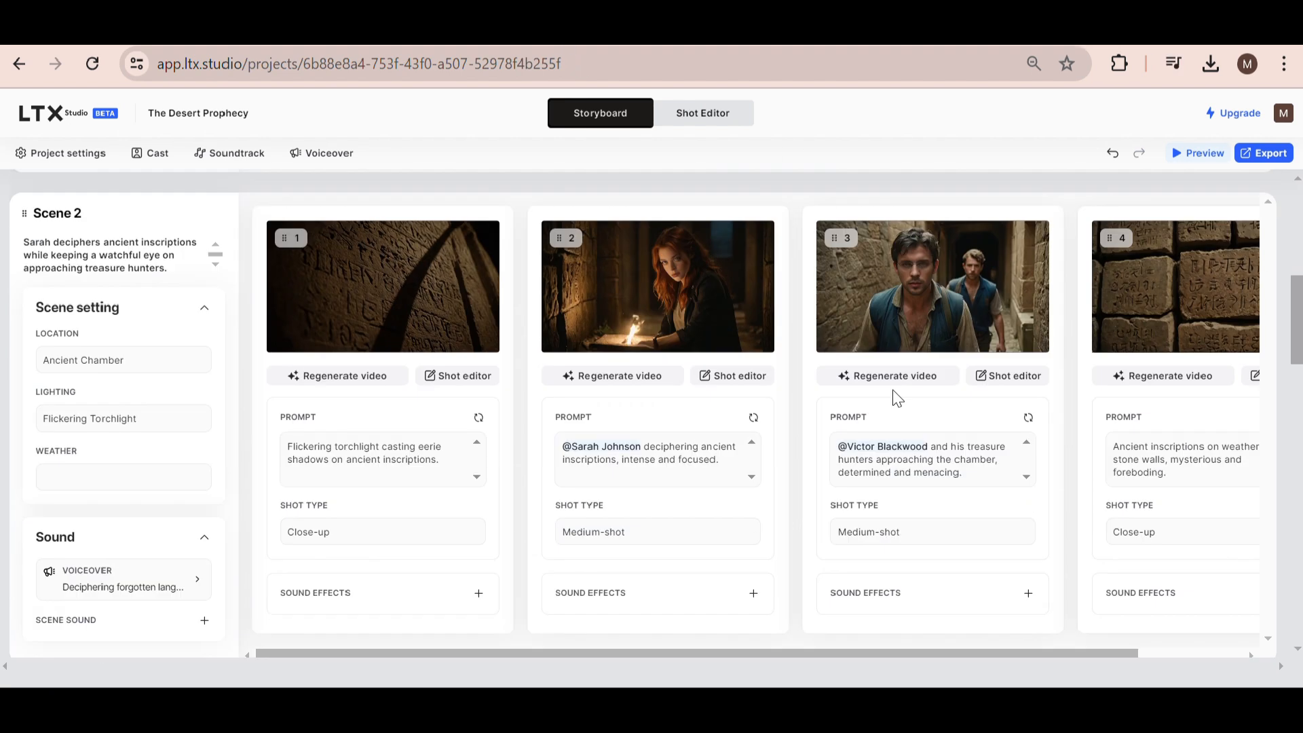
Regenerate the video for Scene 2's second shot and preview Scene 3's first shot
click(612, 375)
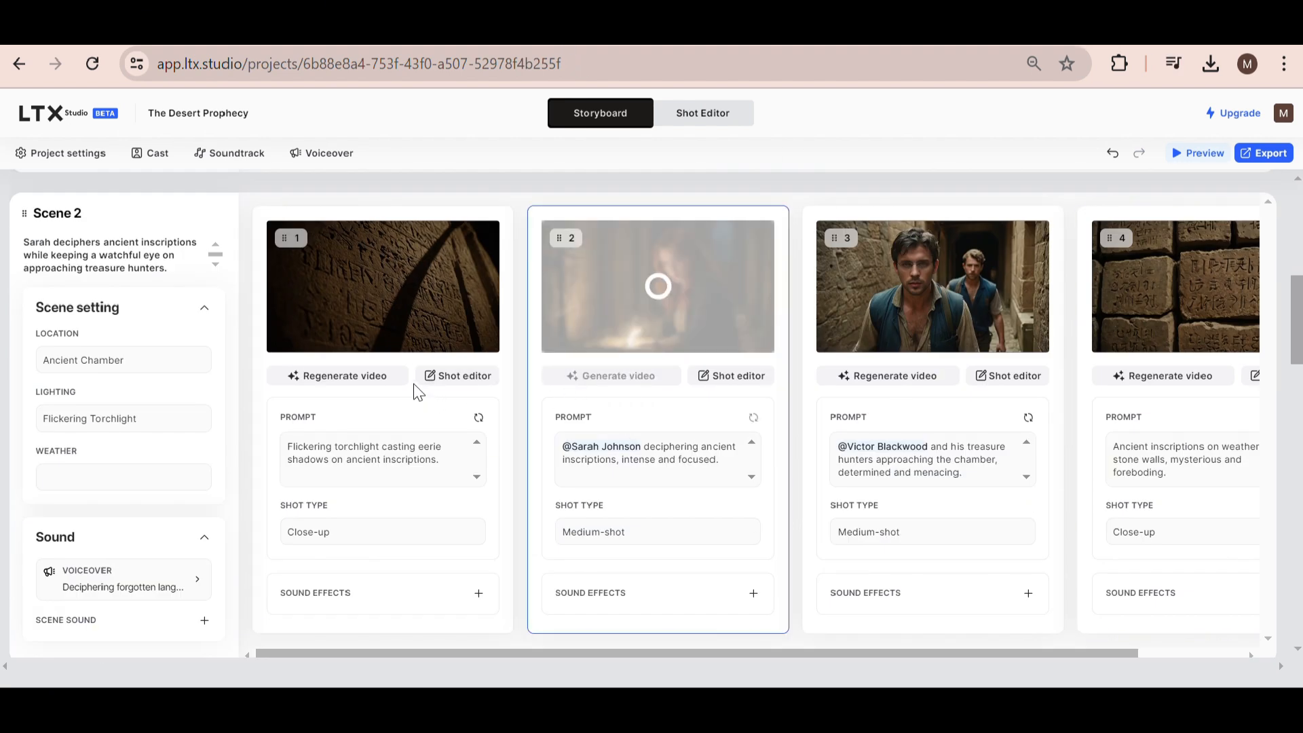
scroll(down, 3)
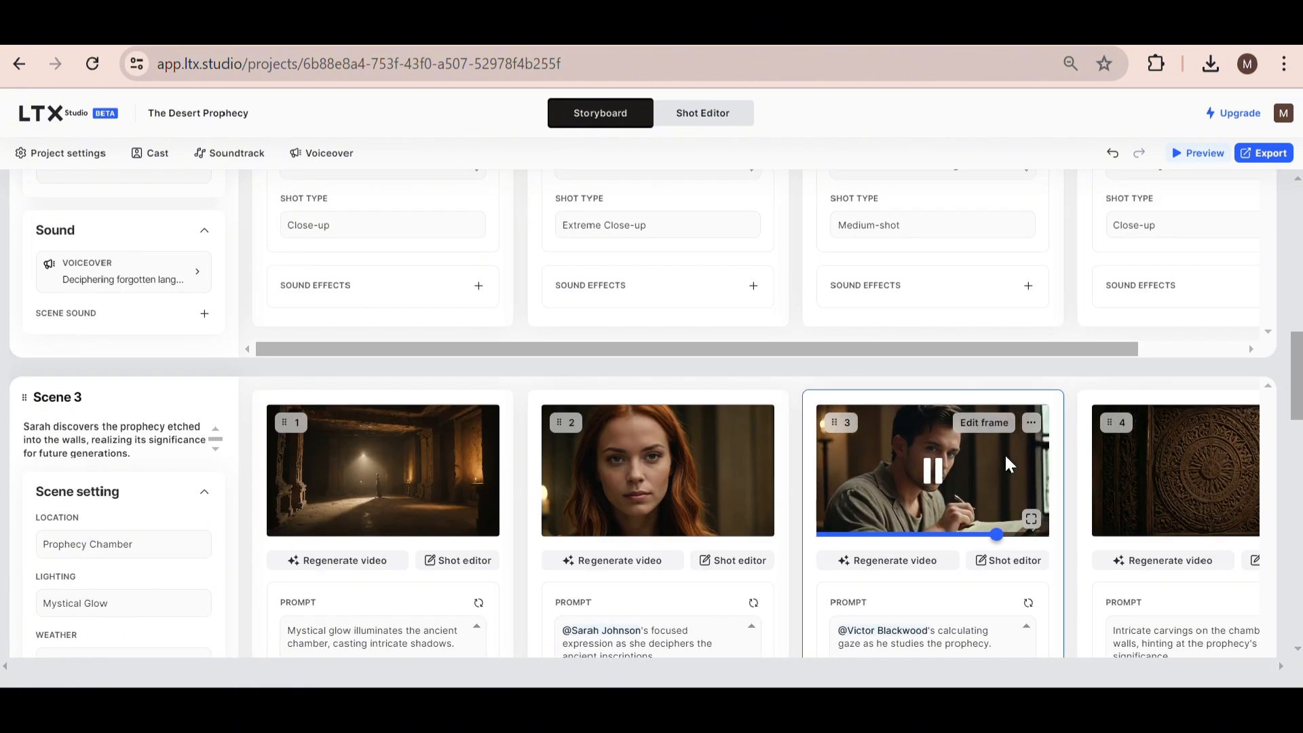
scroll(up, 3)
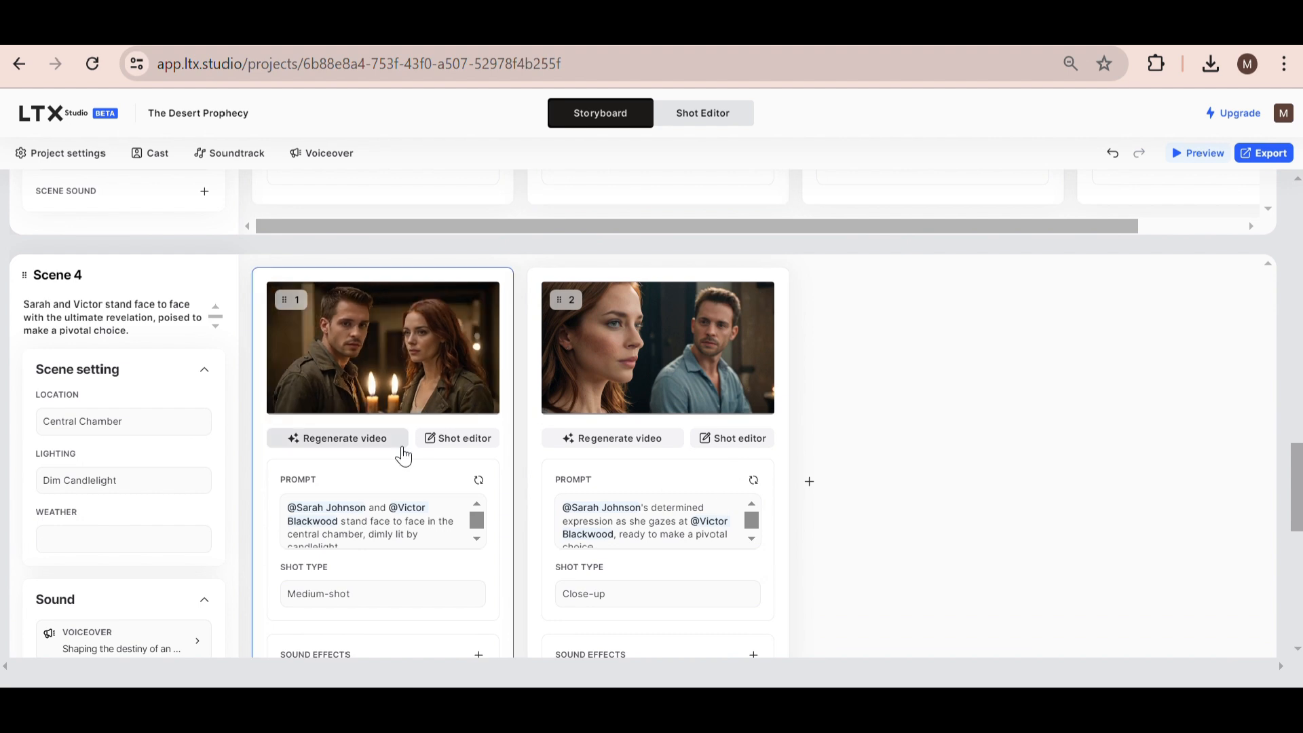
scroll(down, 3)
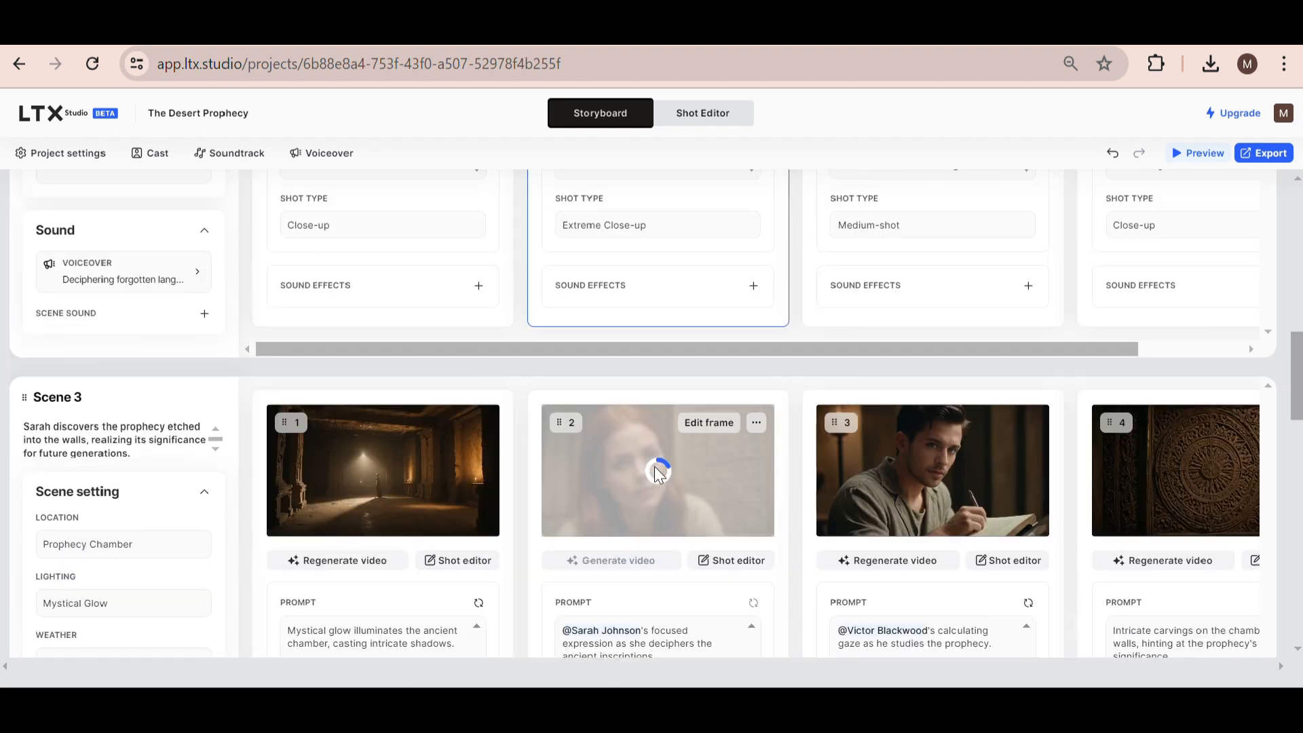
click(382, 469)
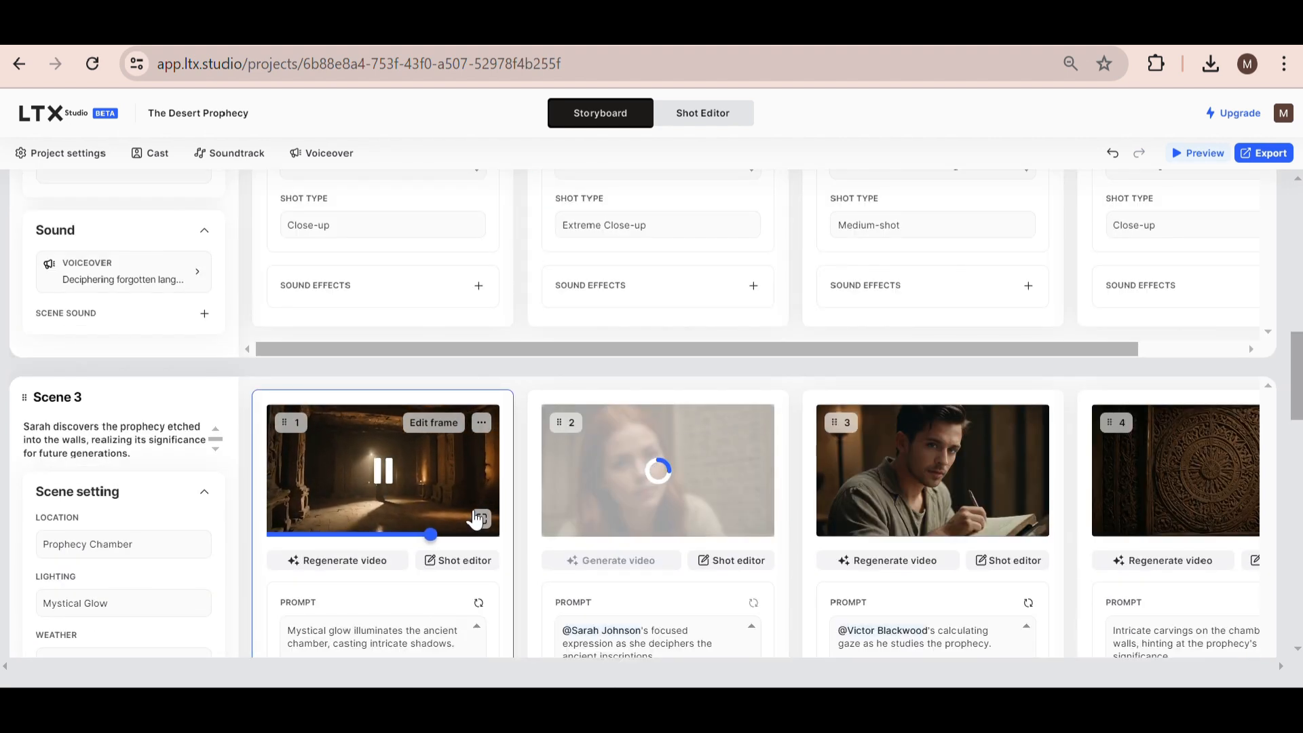
scroll(down, 3)
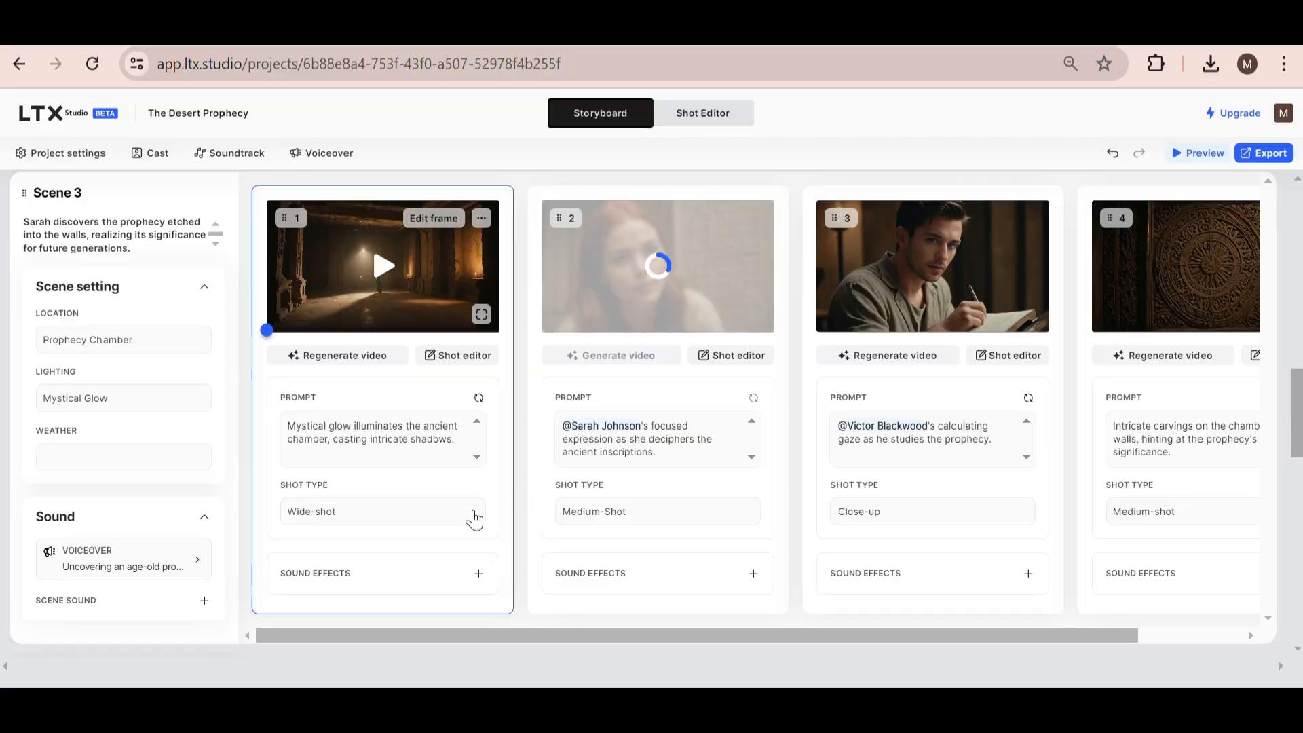
Open Scene 3's third shot, Victor looking at the prophecy, in Shot Editor, then return to Storyboard
click(481, 315)
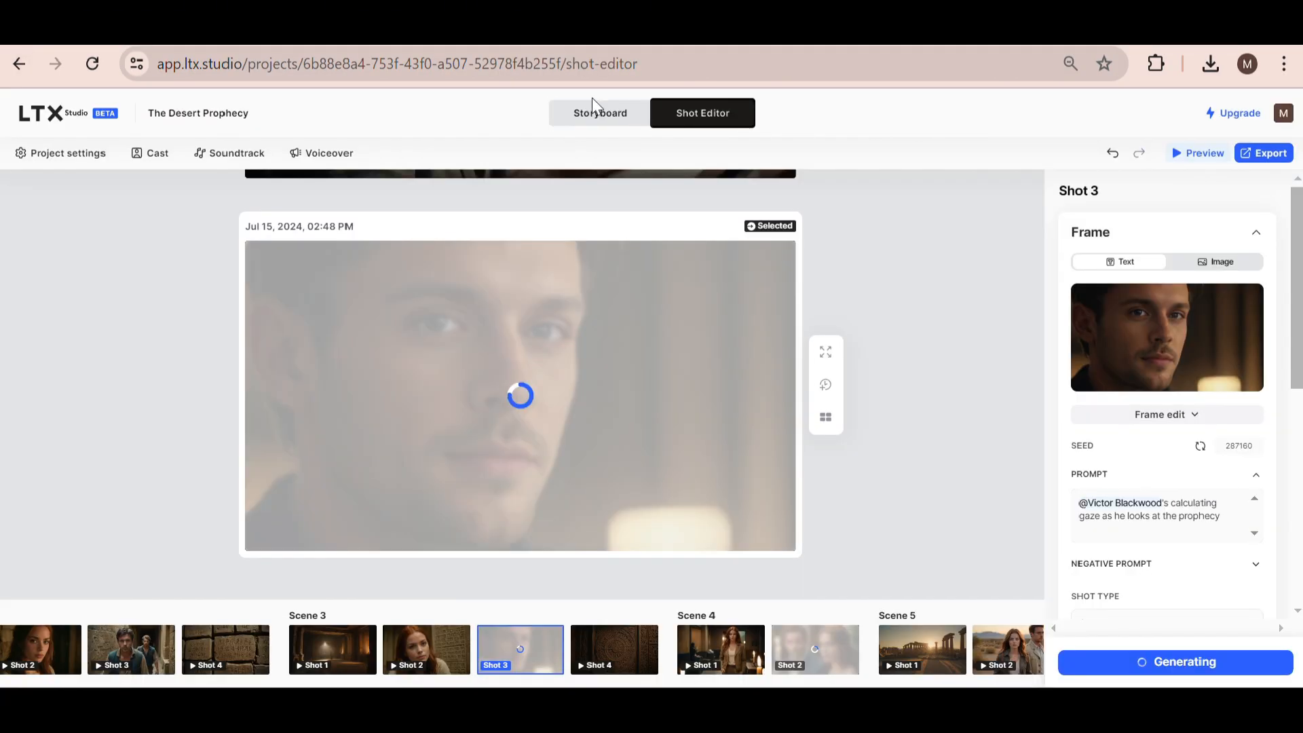
click(599, 112)
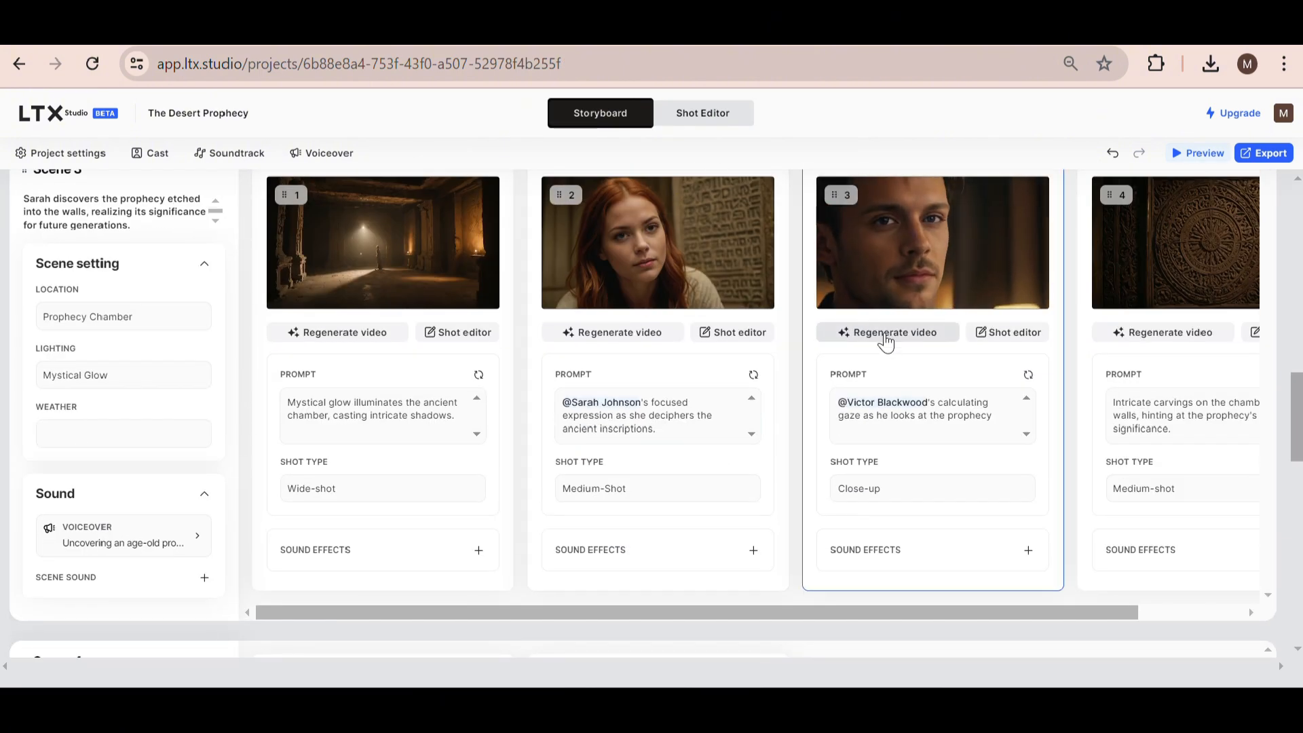
scroll(down, 3)
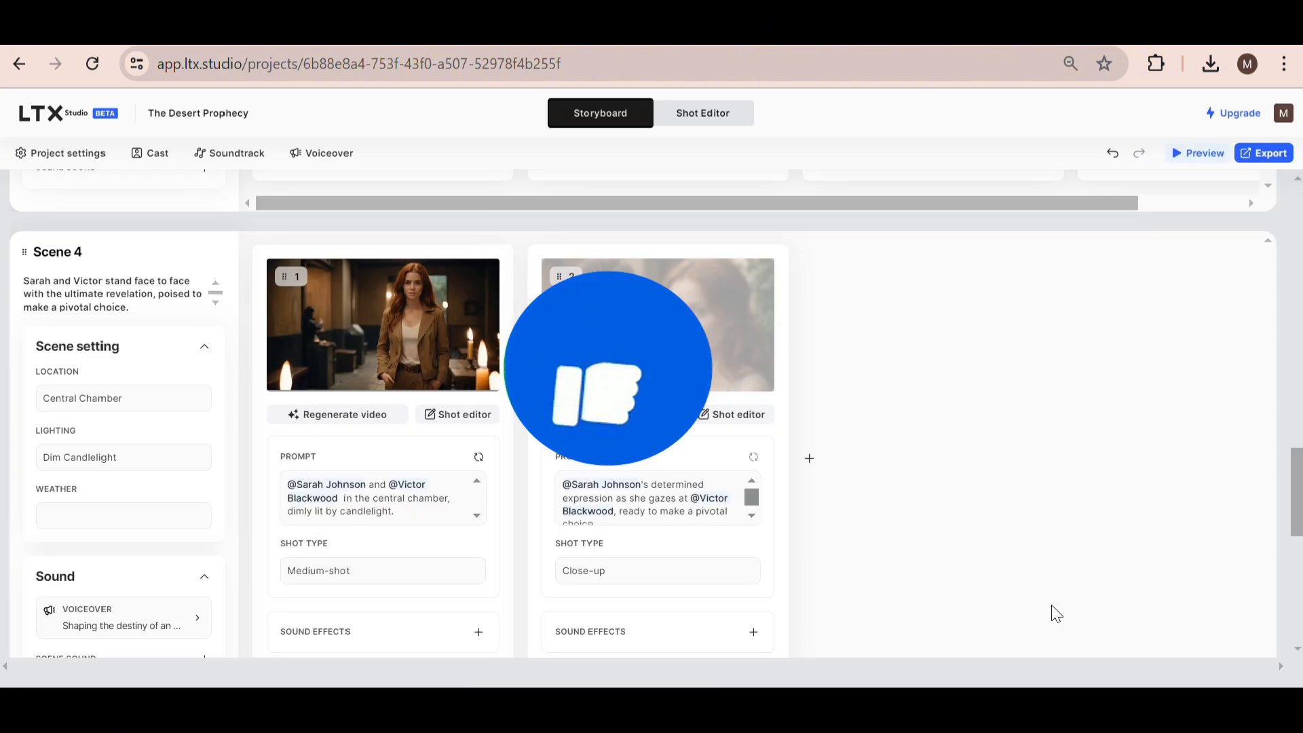
scroll(down, 3)
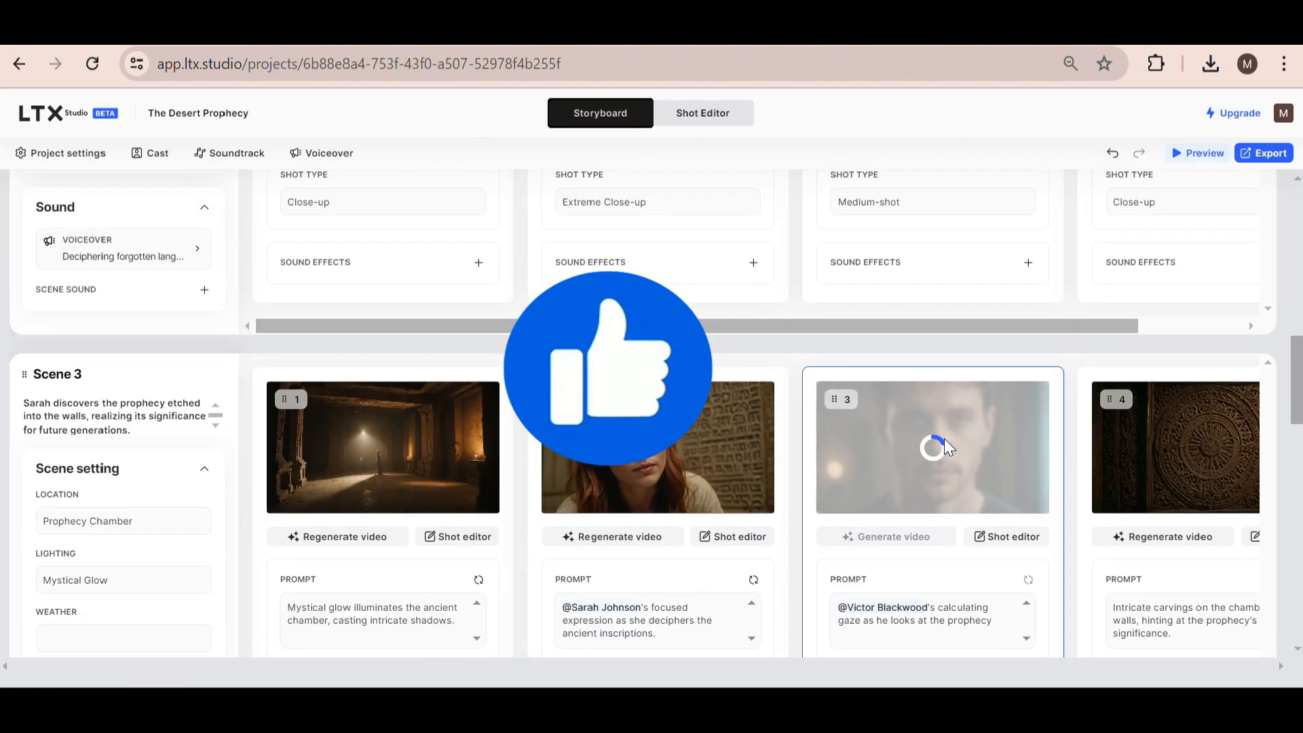
scroll(up, 3)
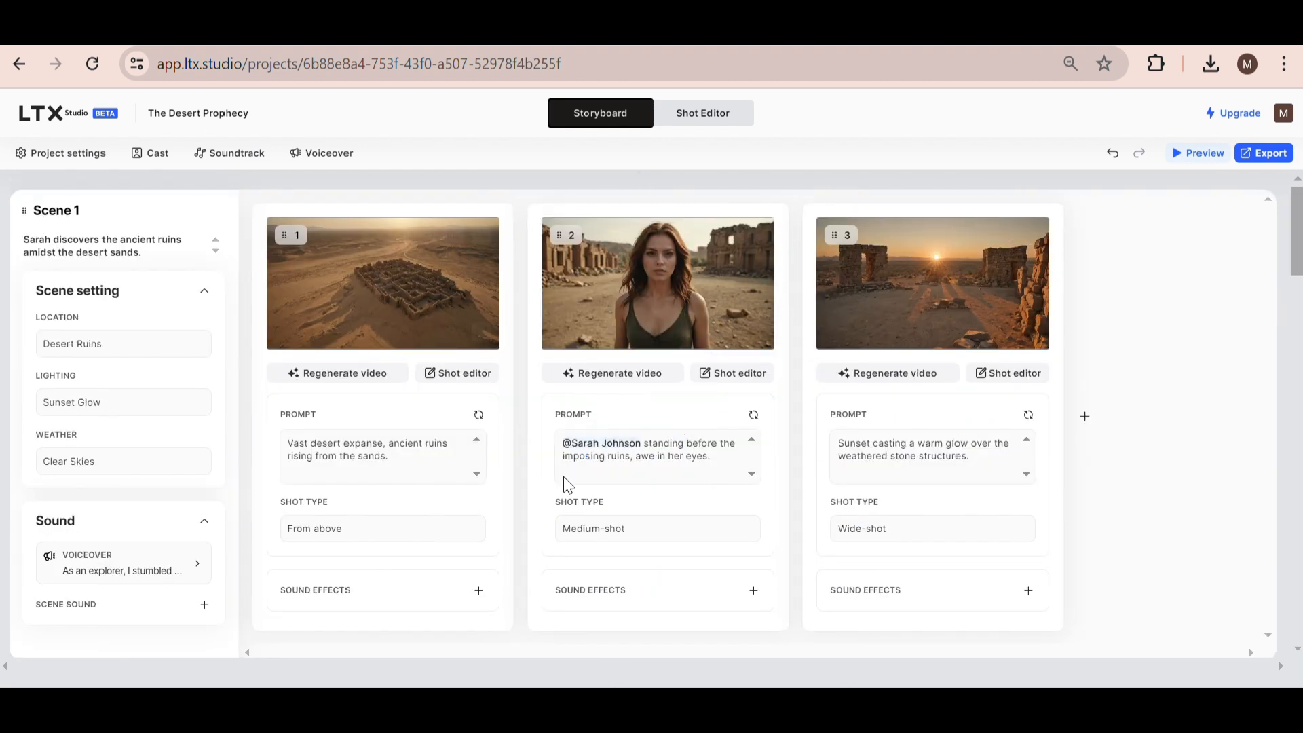